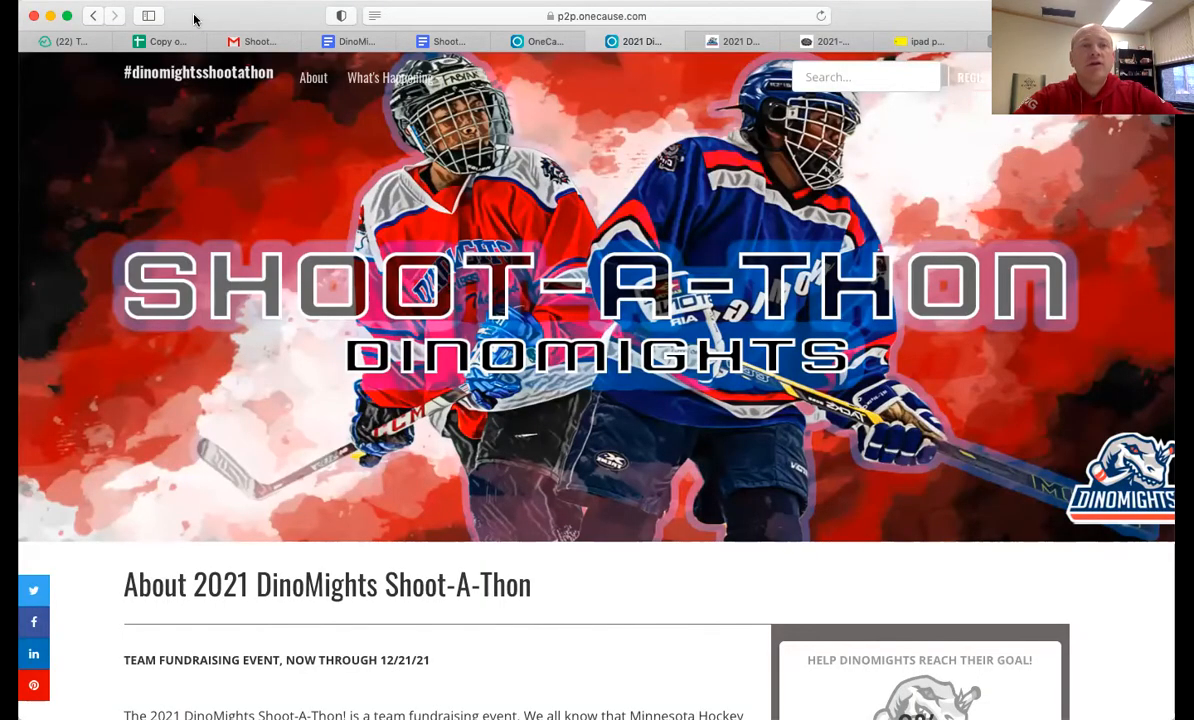
pyautogui.moveTo(986, 122)
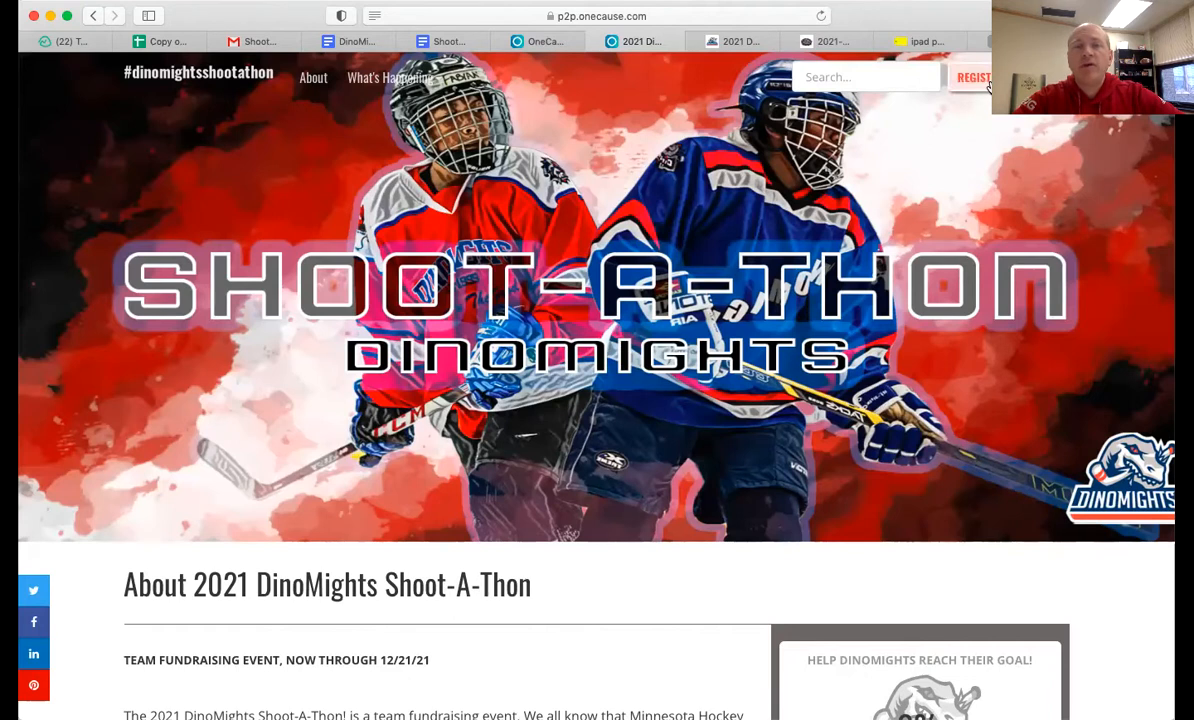
pyautogui.moveTo(1144, 176)
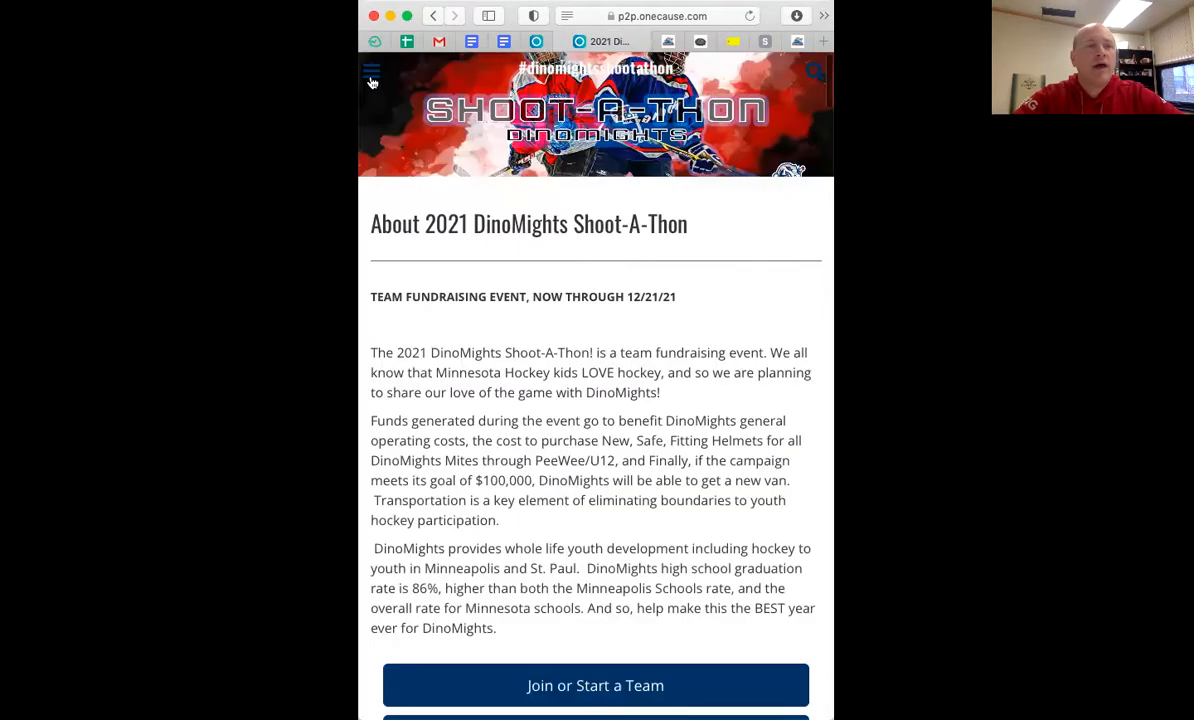
# Step: Search the campaign for 'DinoMights' and open the DinoMights Demo Team page from the suggestions
pyautogui.click(372, 82)
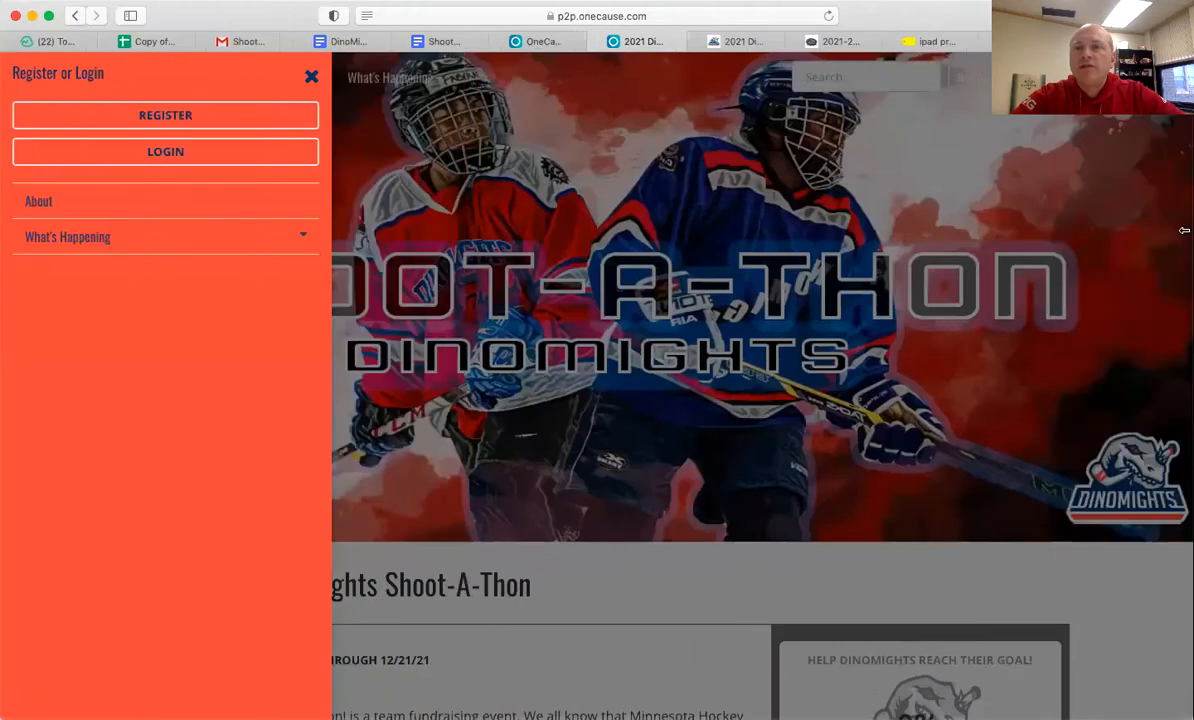
pyautogui.moveTo(908, 200)
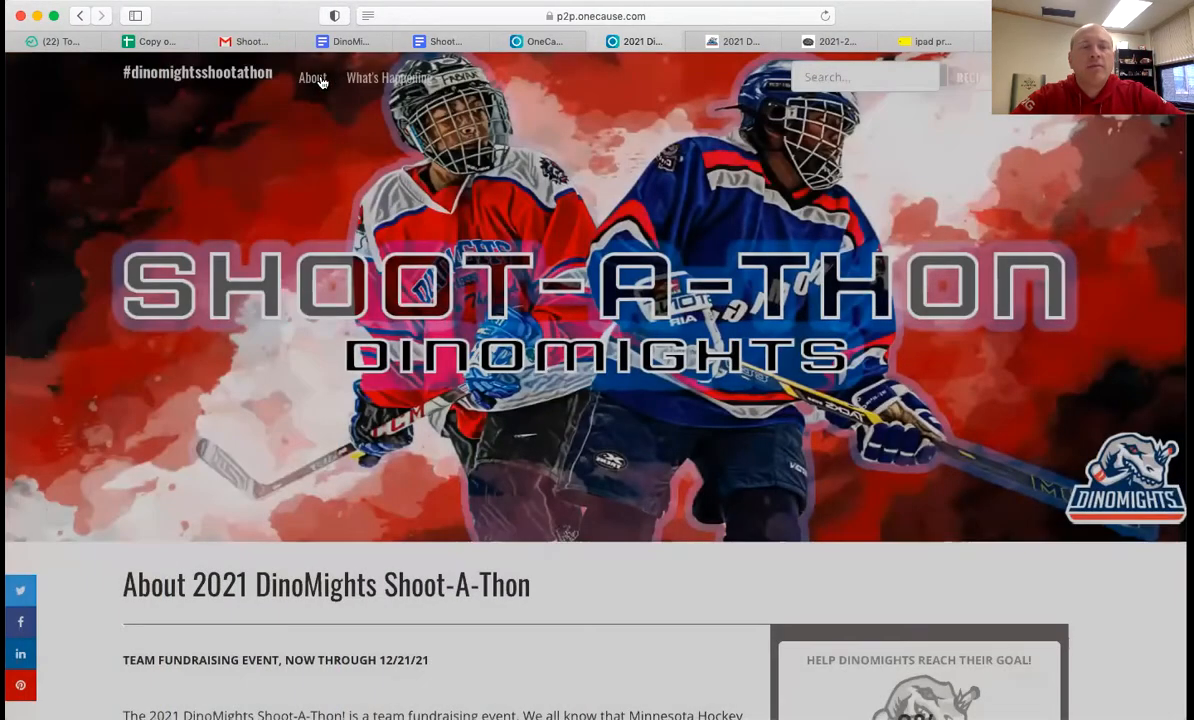
pyautogui.moveTo(756, 156)
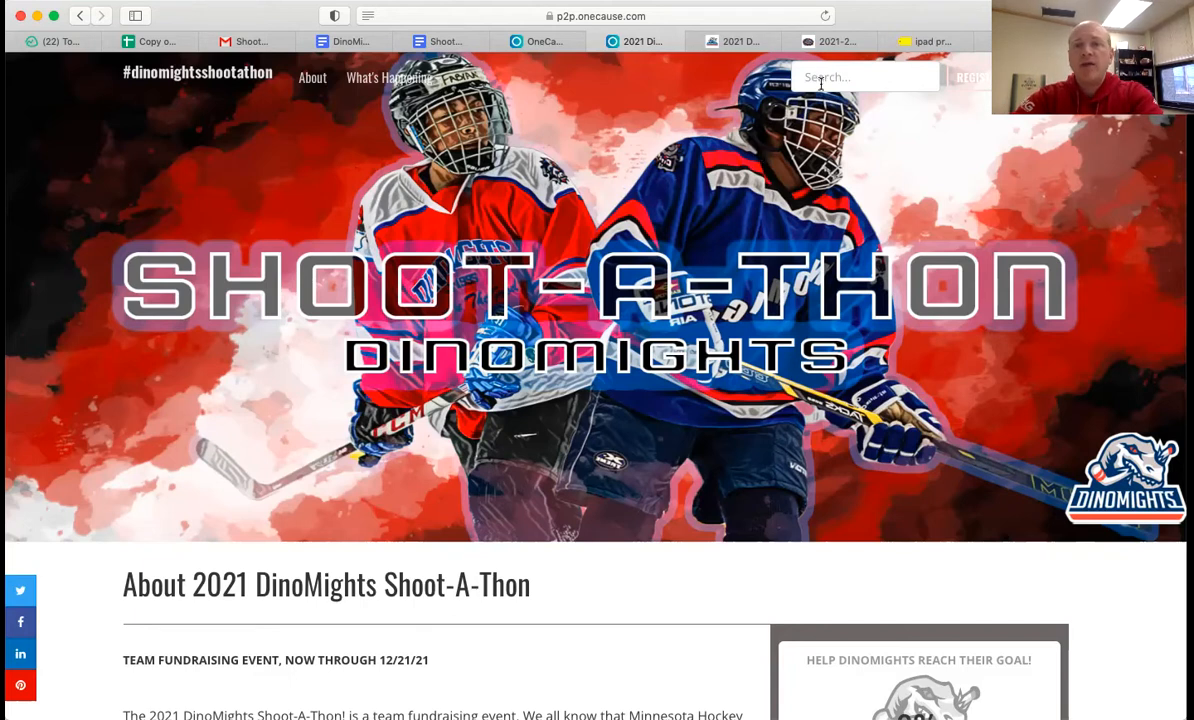
pyautogui.click(864, 76)
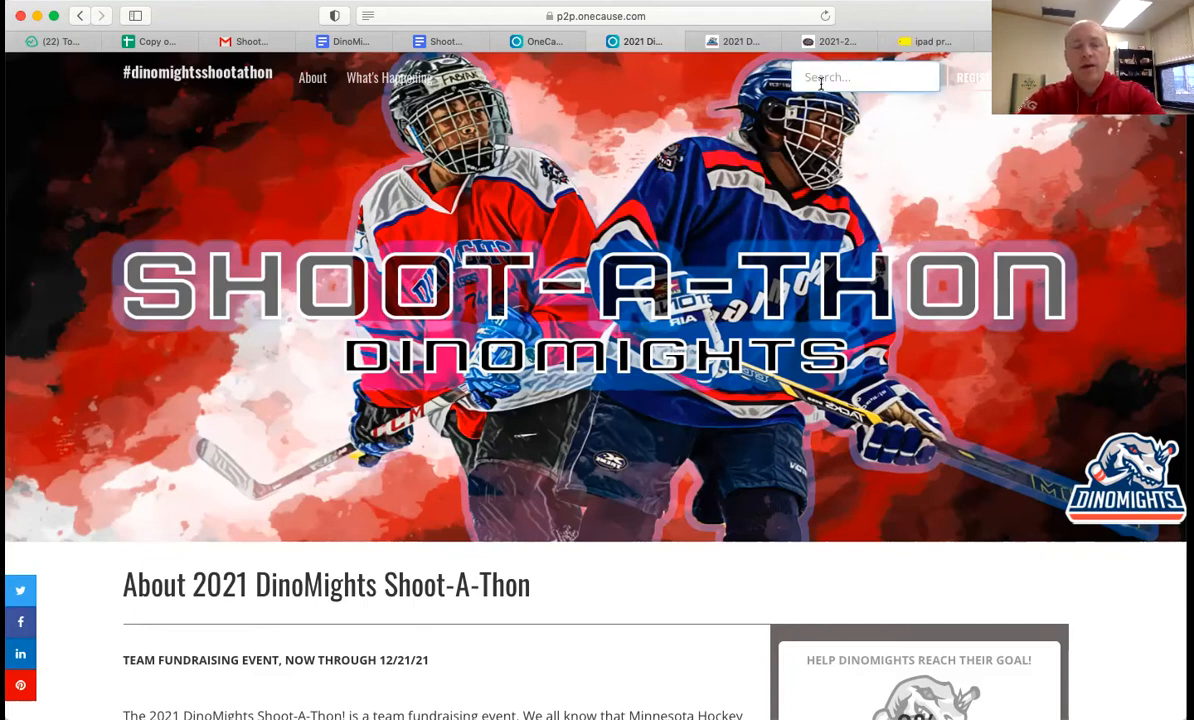
pyautogui.write('maple')
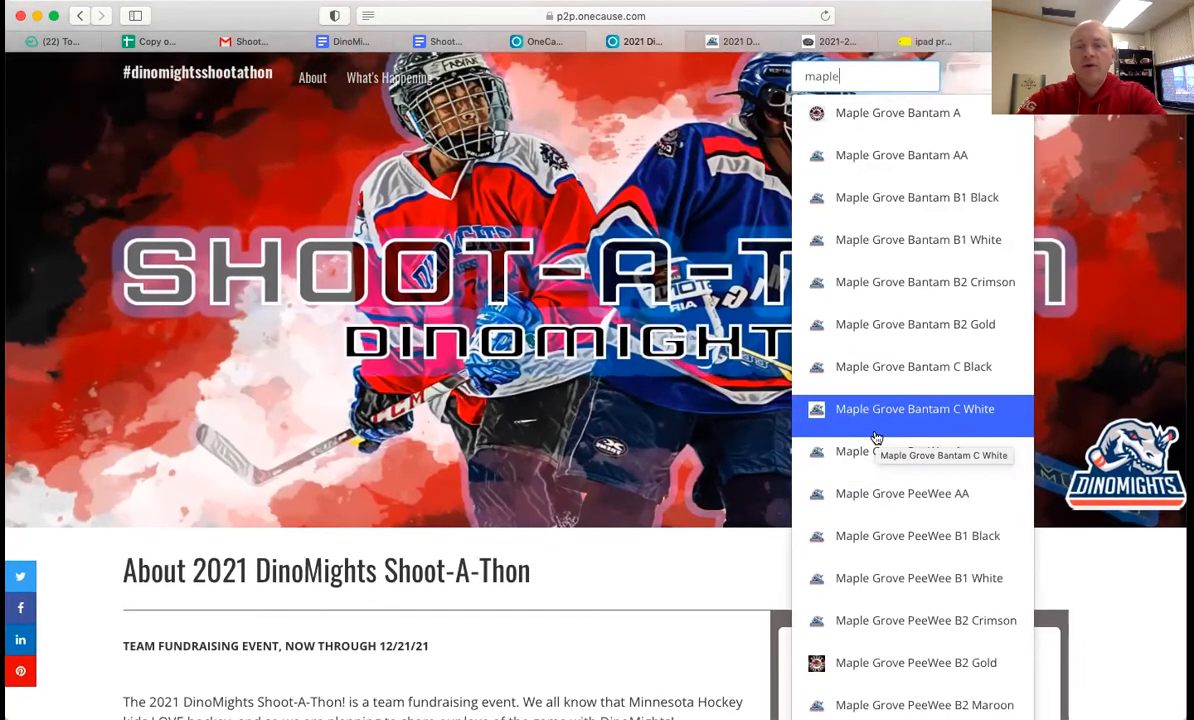
pyautogui.click(864, 76)
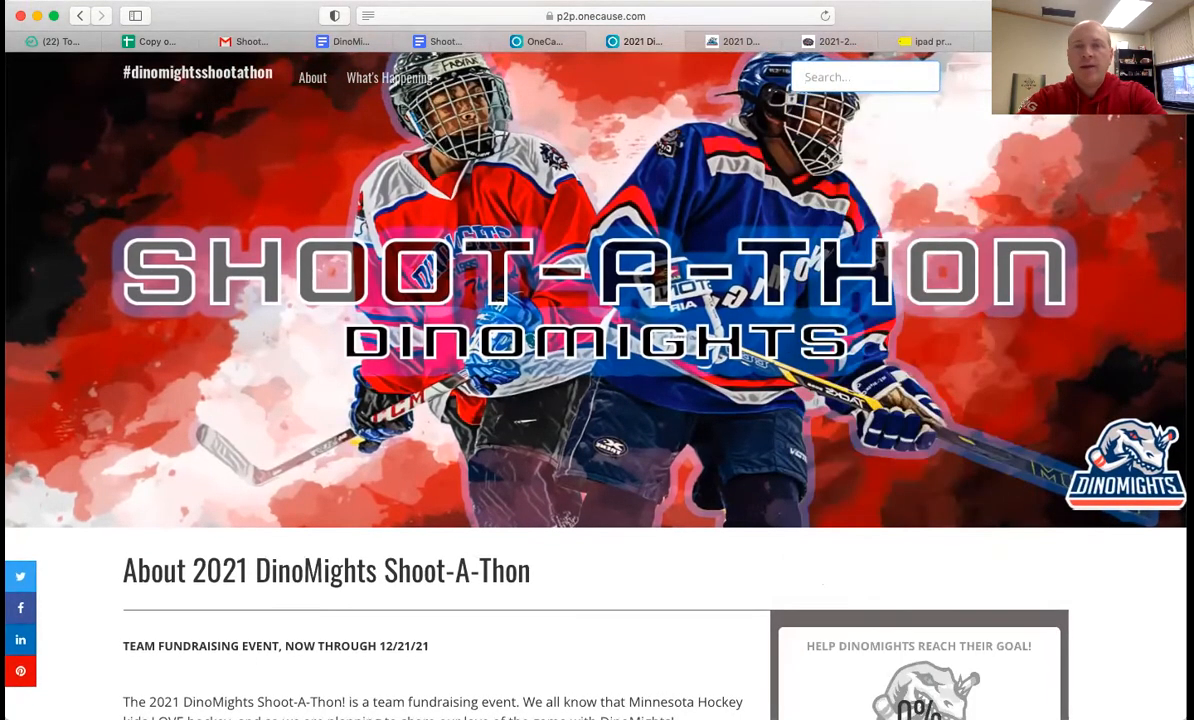
pyautogui.write('dino')
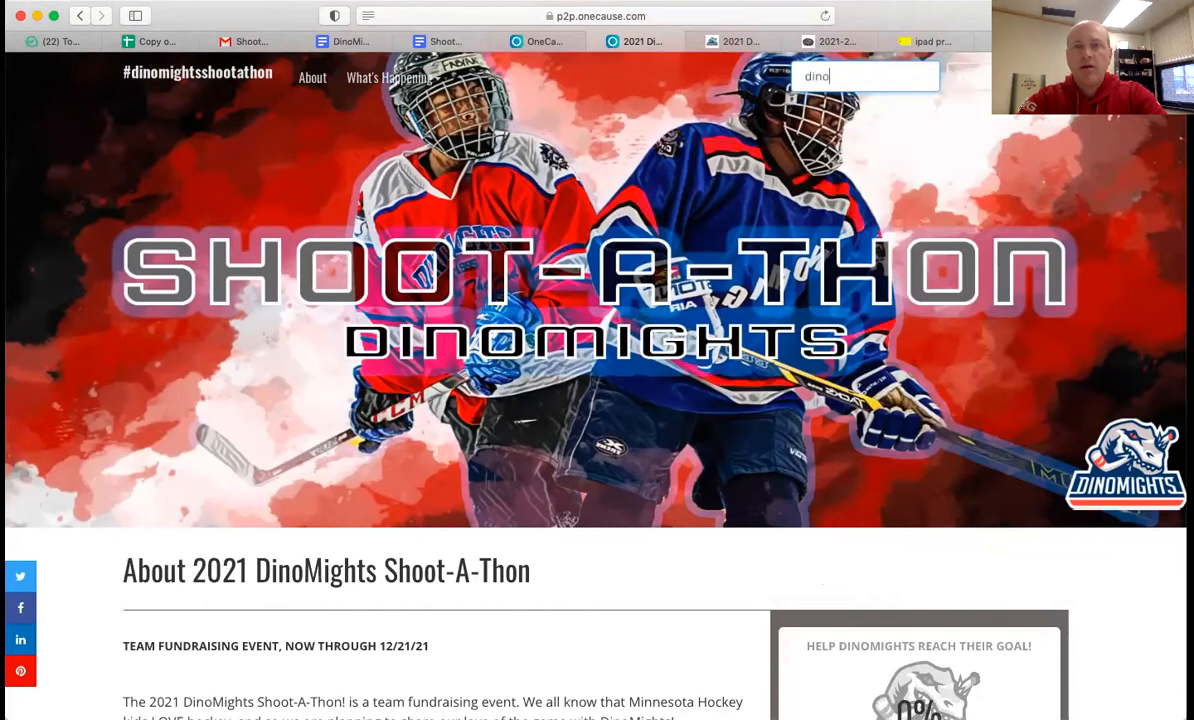
pyautogui.write('DinoMights dem')
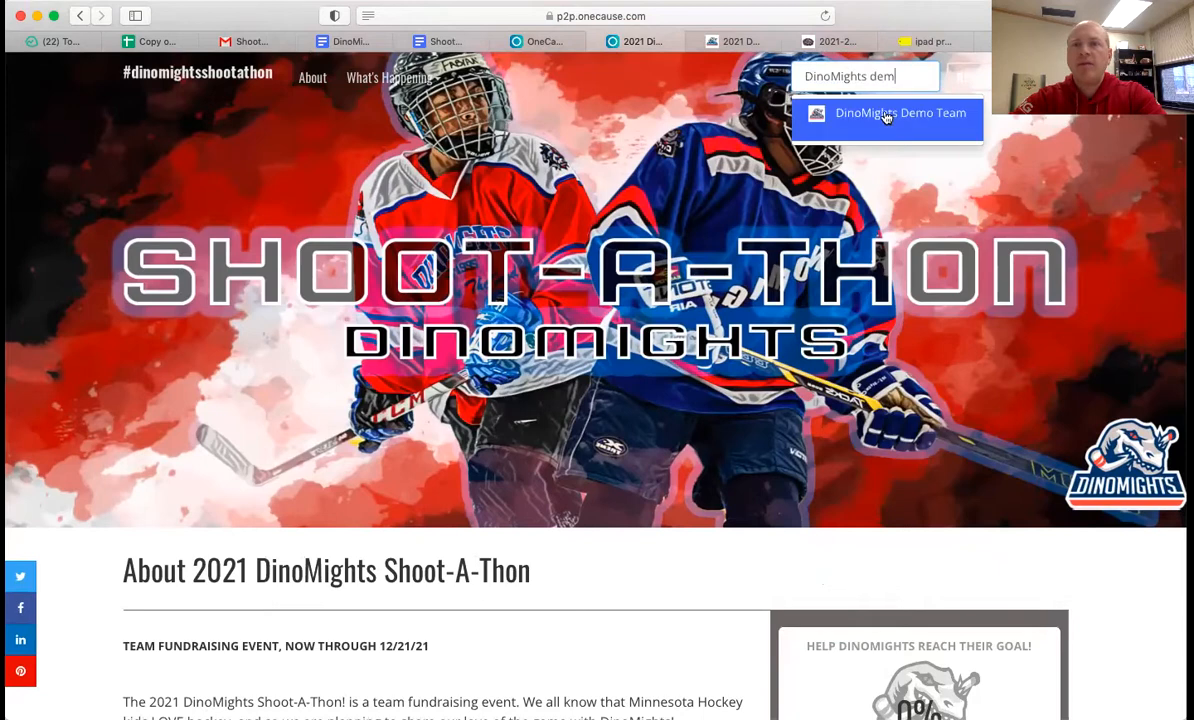
pyautogui.click(900, 112)
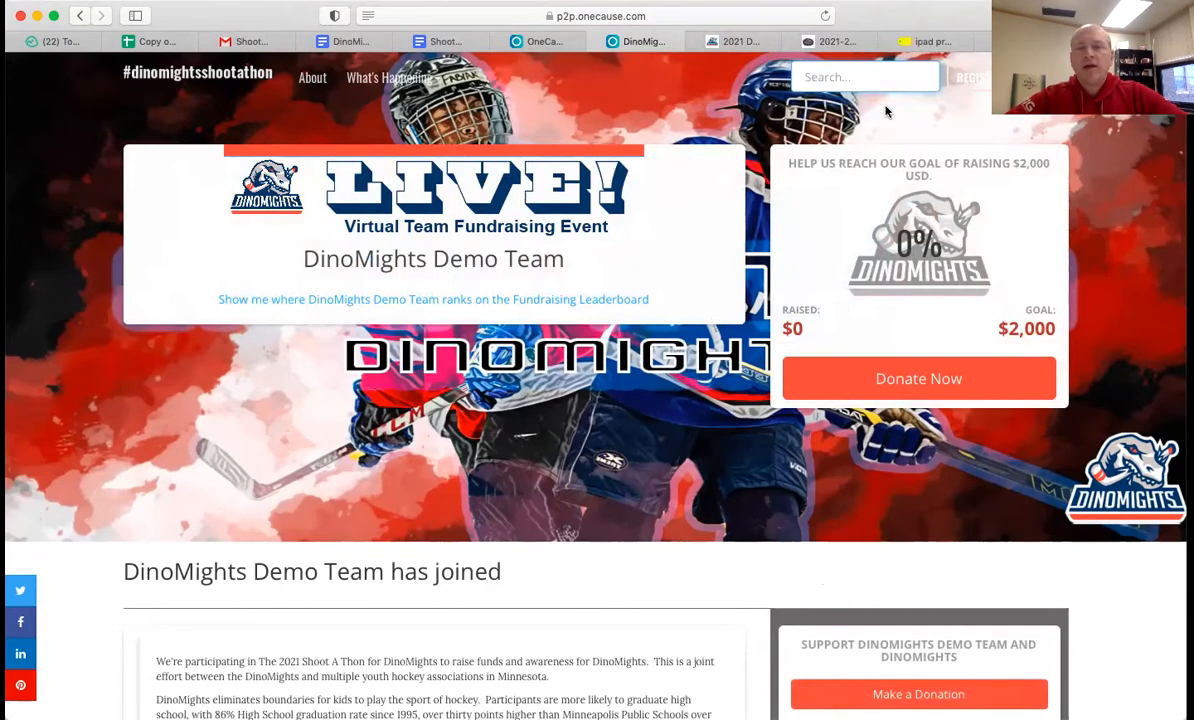
# Step: Join the team by signing in with the existing account's saved email address
pyautogui.scroll(-3)
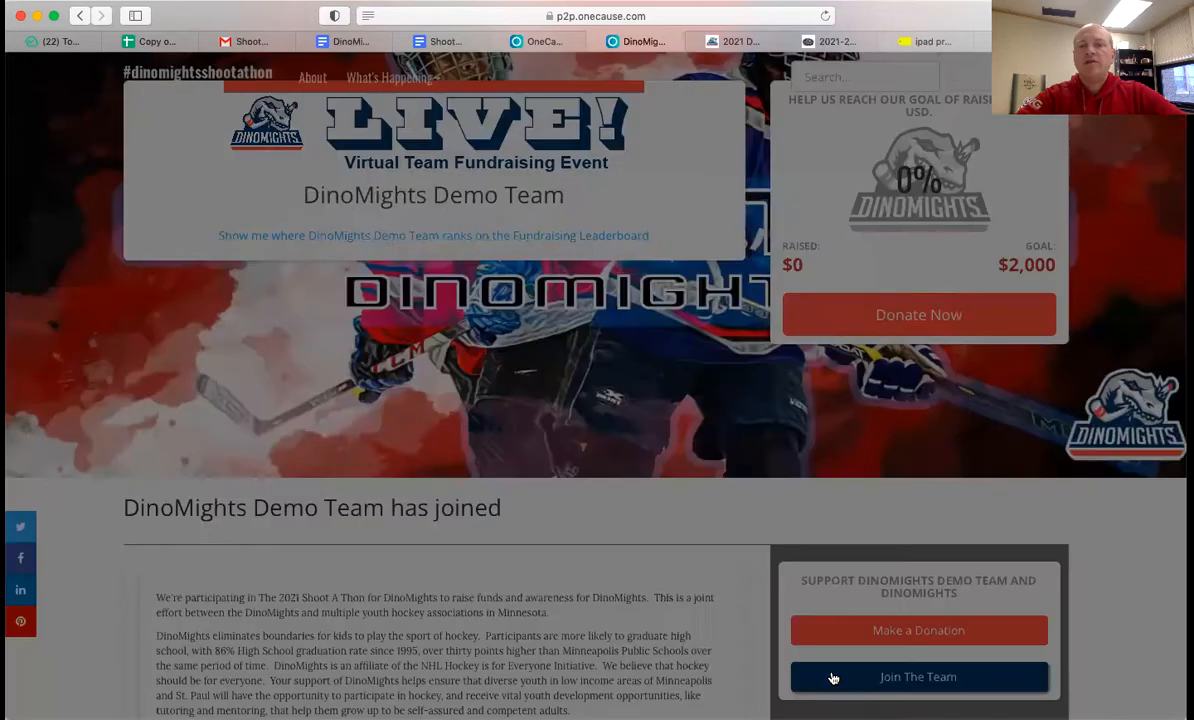
pyautogui.click(918, 676)
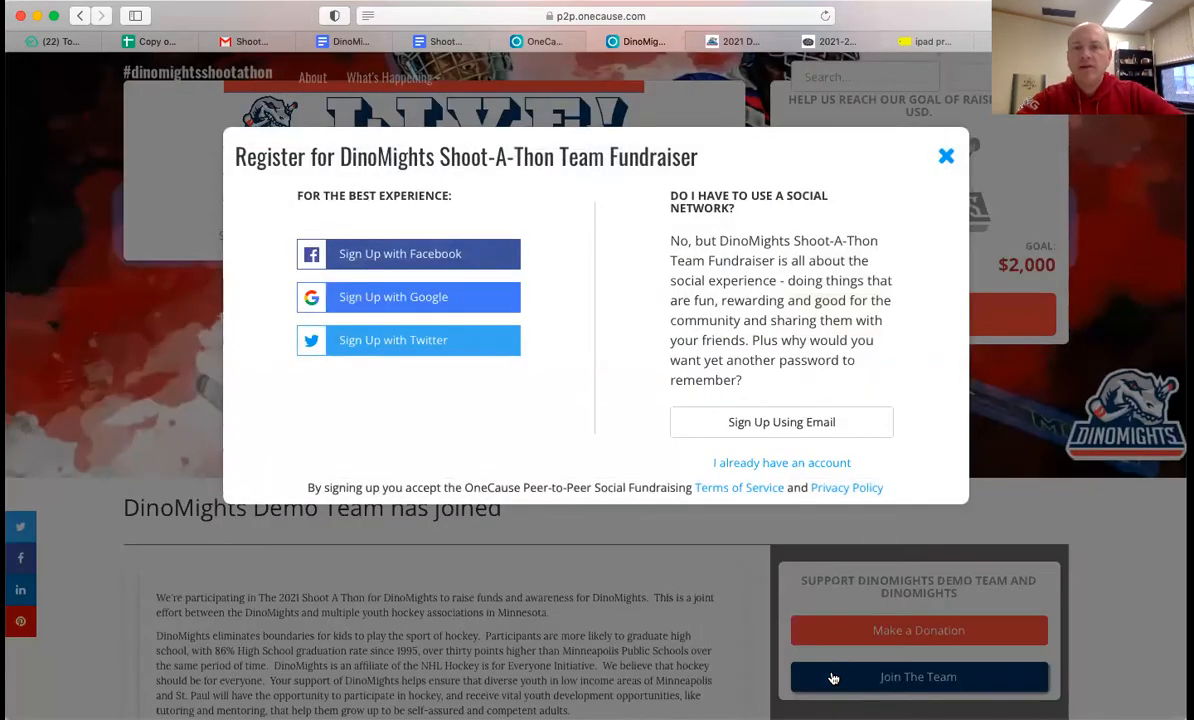
pyautogui.moveTo(836, 456)
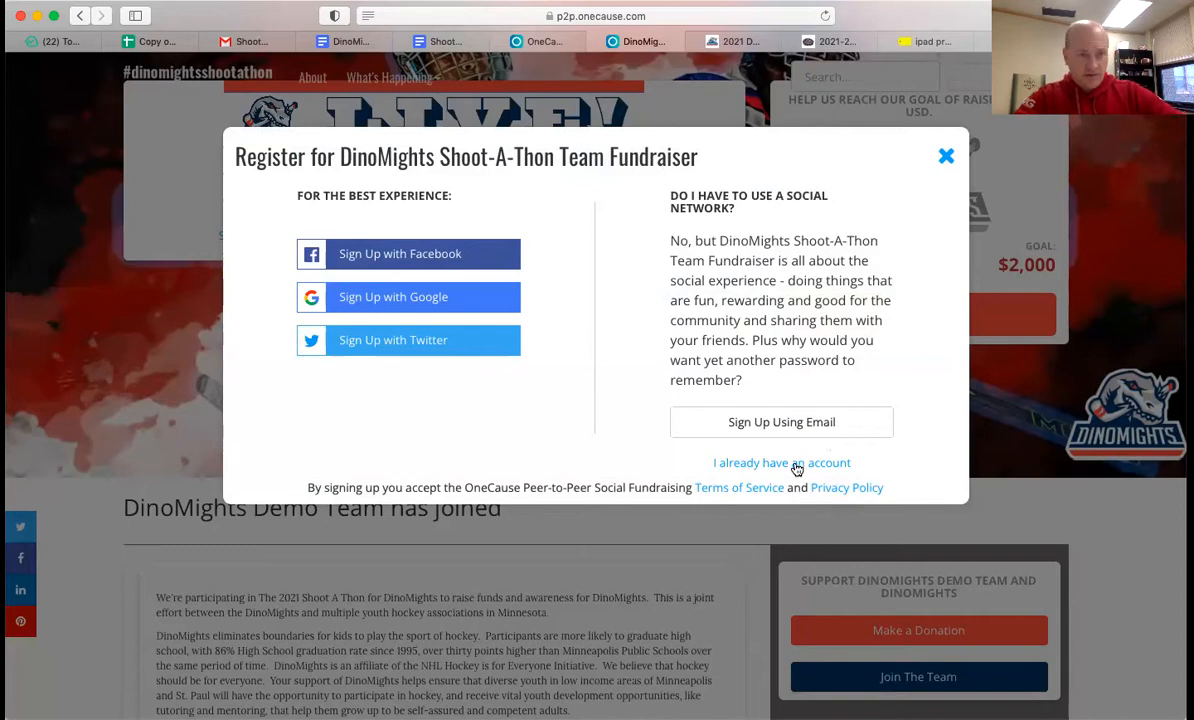
pyautogui.click(780, 462)
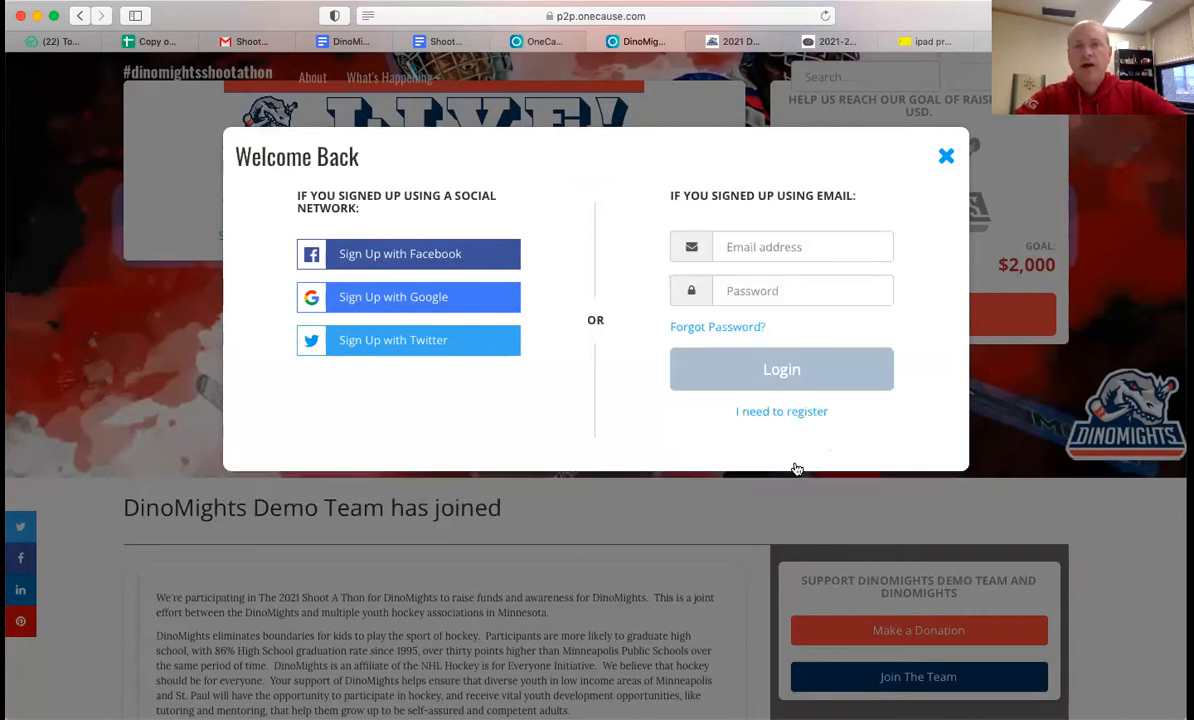
pyautogui.write('scottdhar')
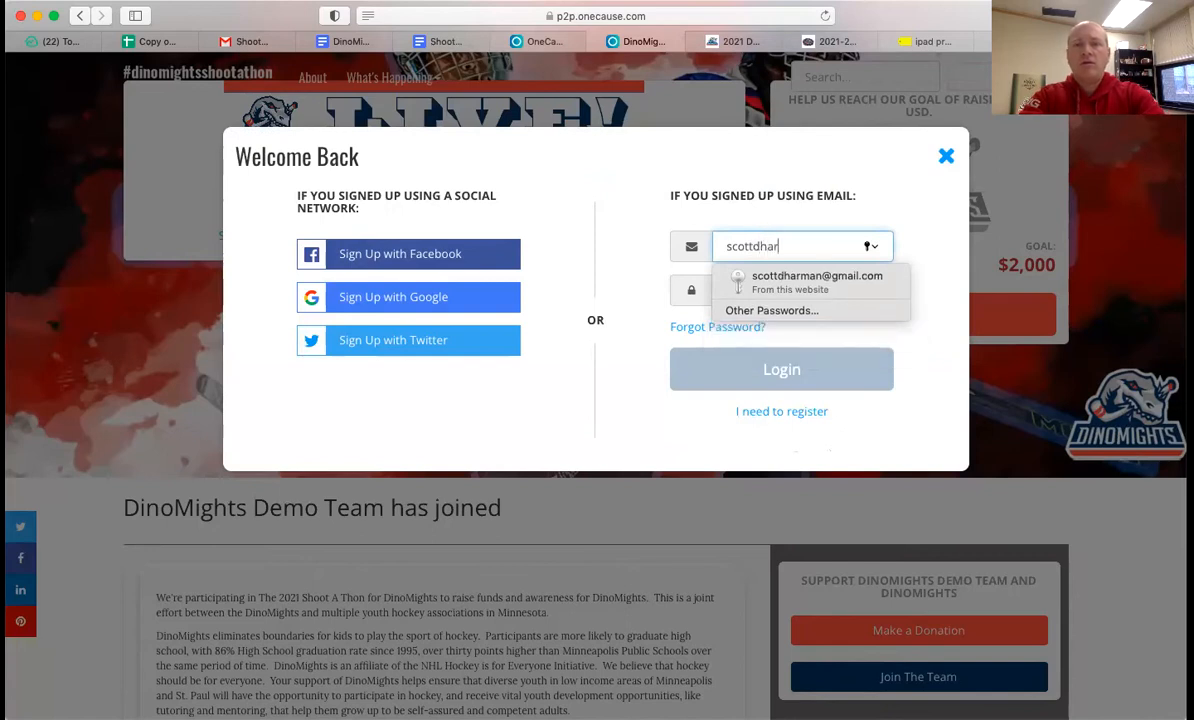
pyautogui.click(816, 282)
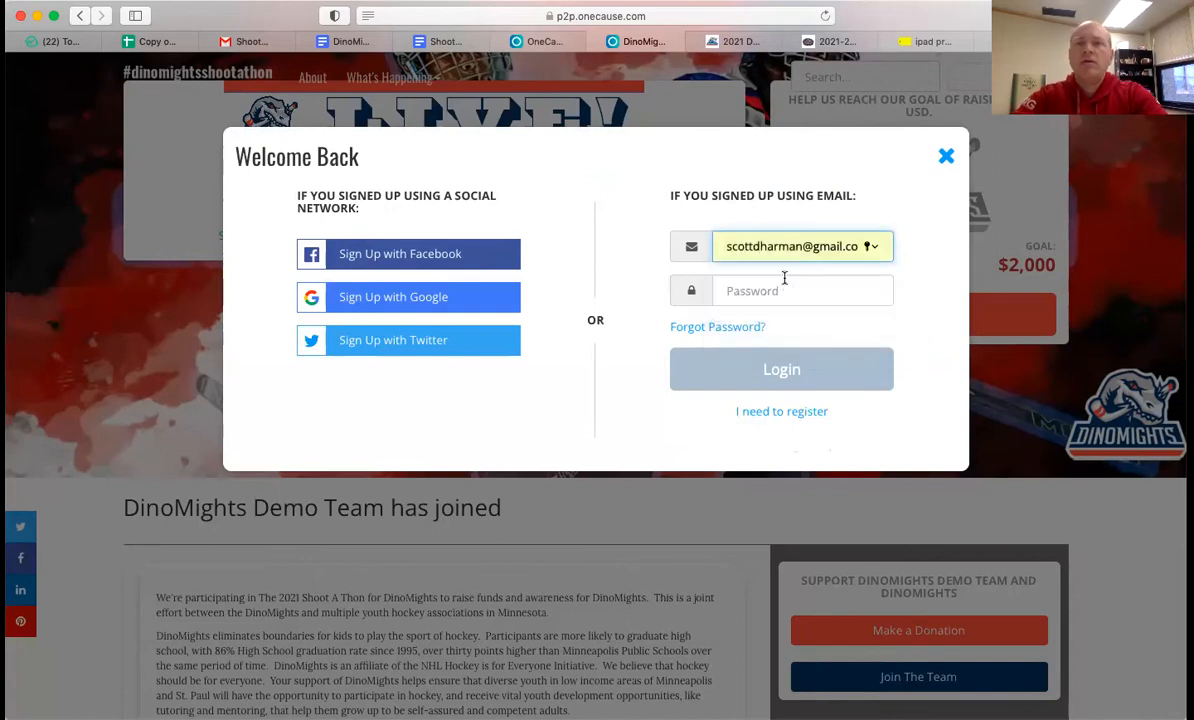
pyautogui.click(944, 156)
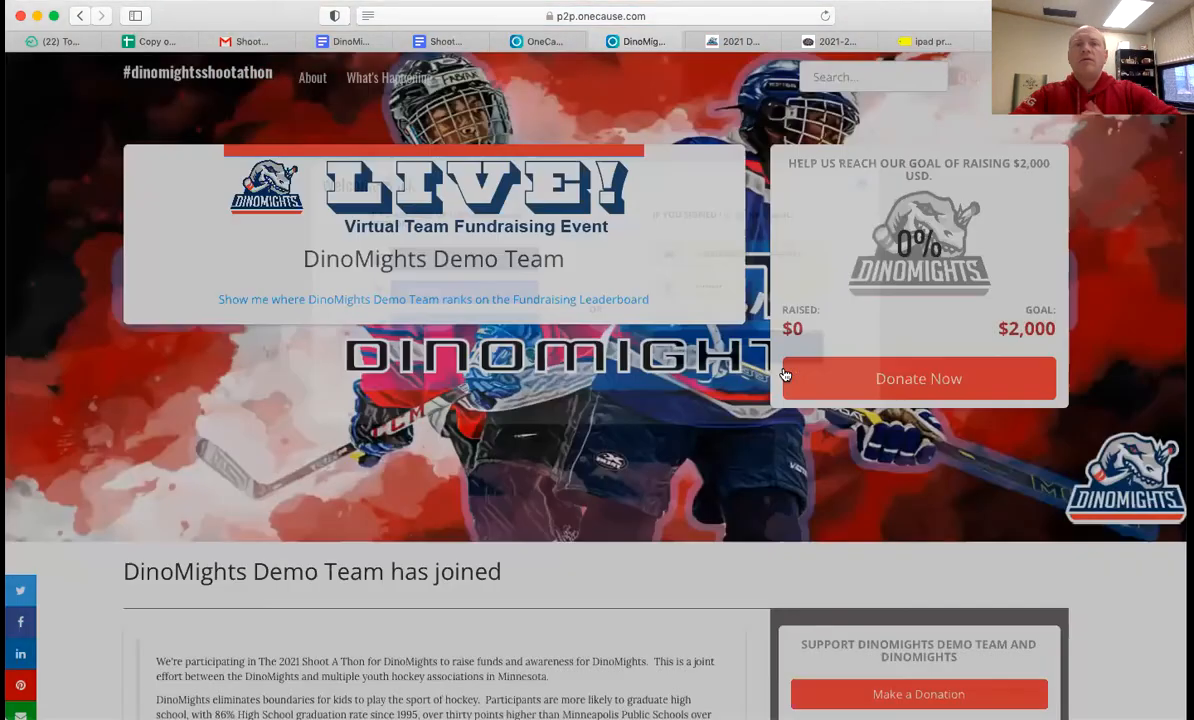
# Step: Fill in the registration details for the DinoMights Shoot-A-Thon team fundraiser
pyautogui.click(918, 378)
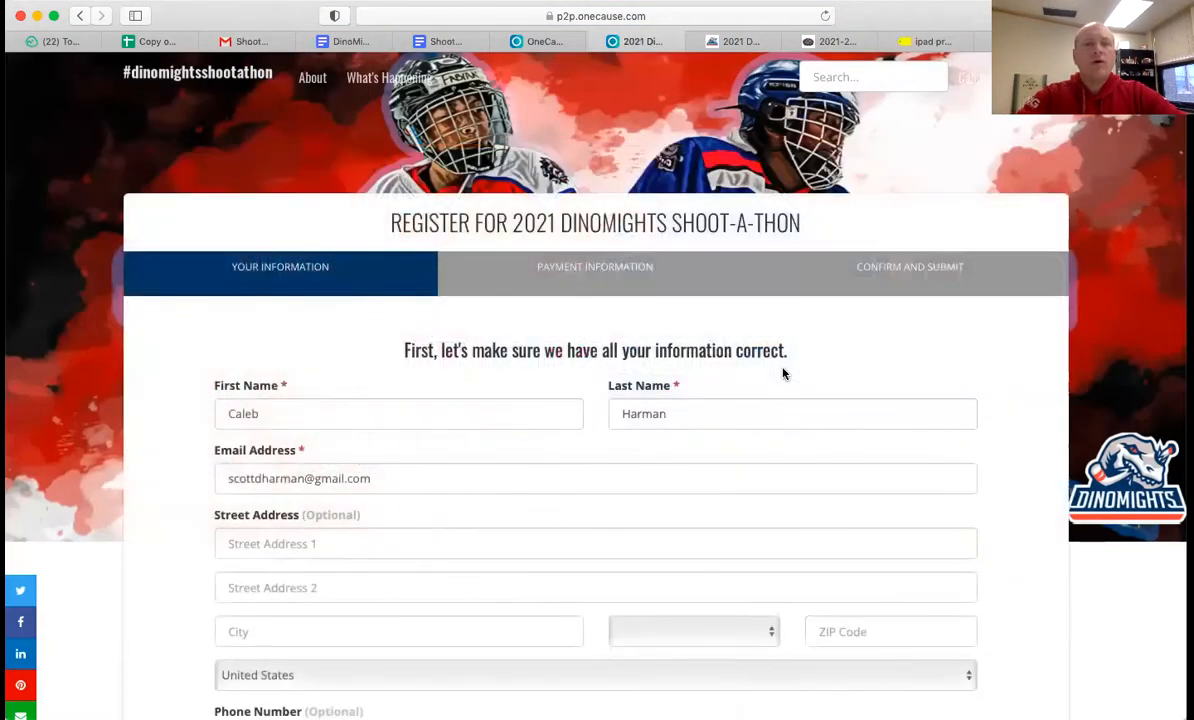
pyautogui.scroll(-3)
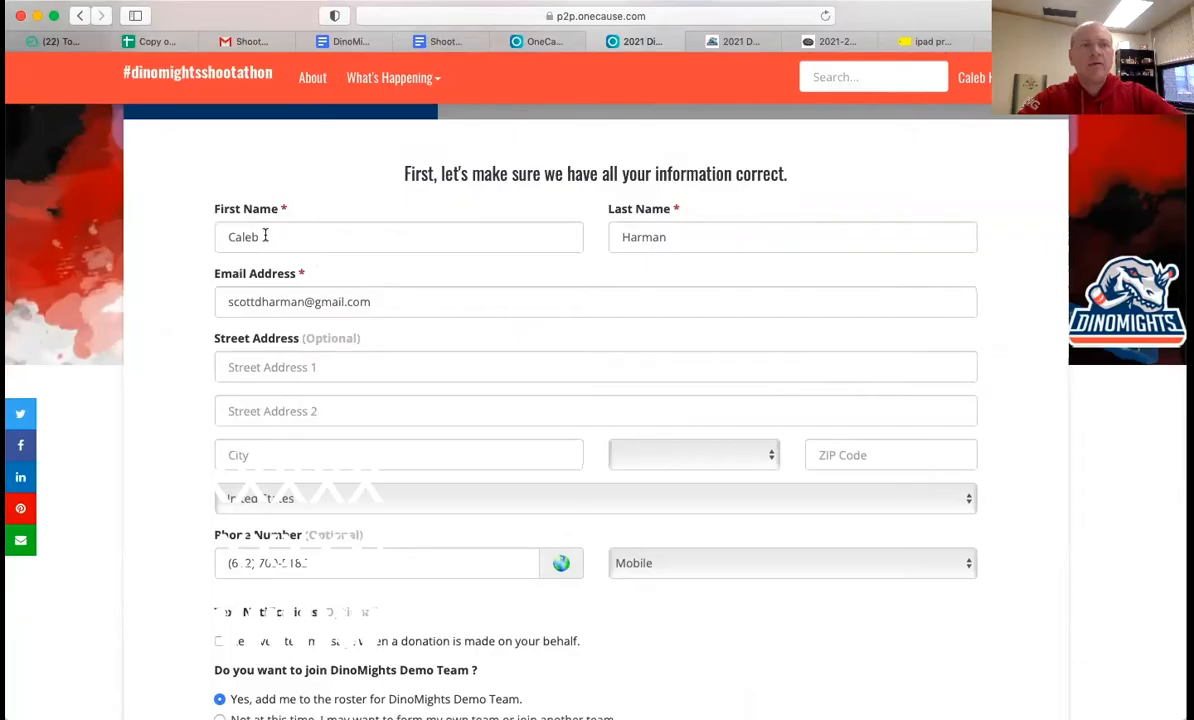
pyautogui.write('Scott')
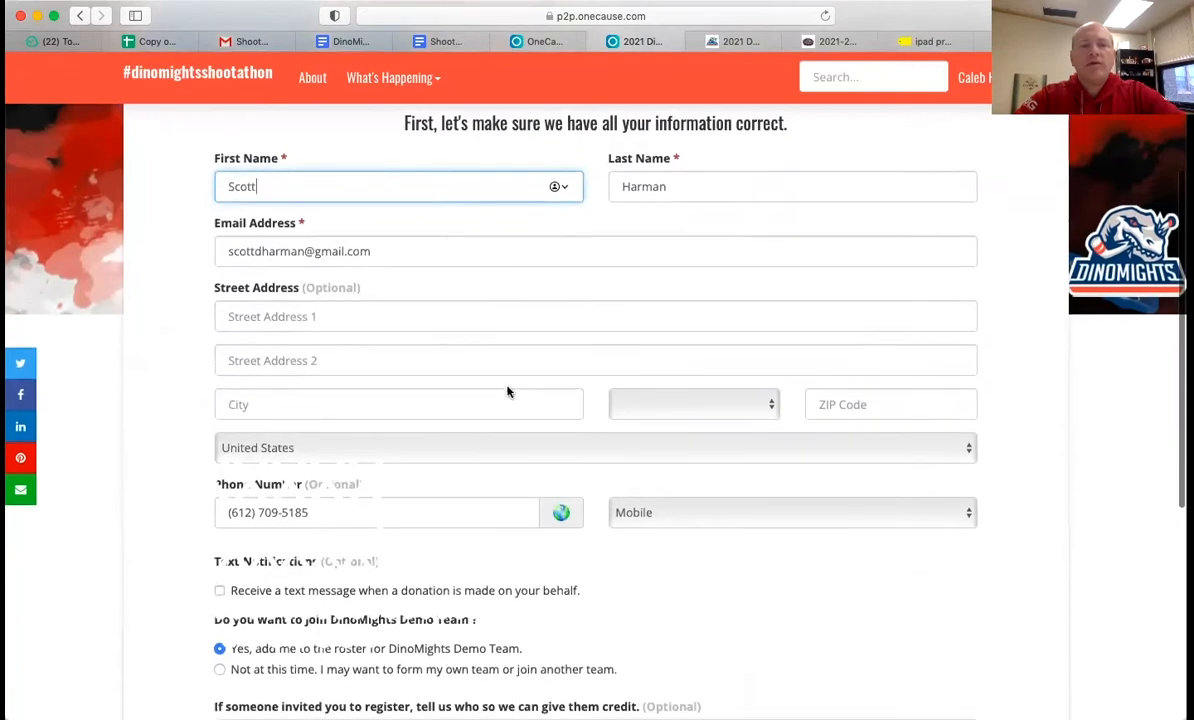
pyautogui.scroll(-3)
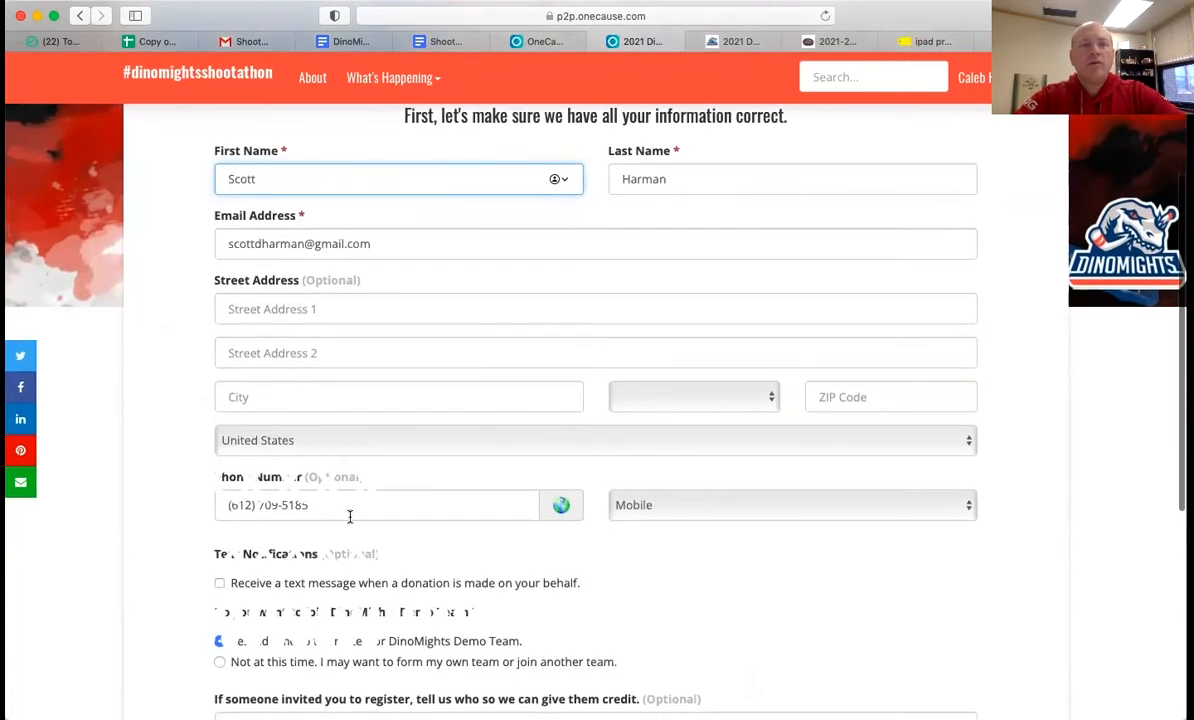
pyautogui.scroll(-3)
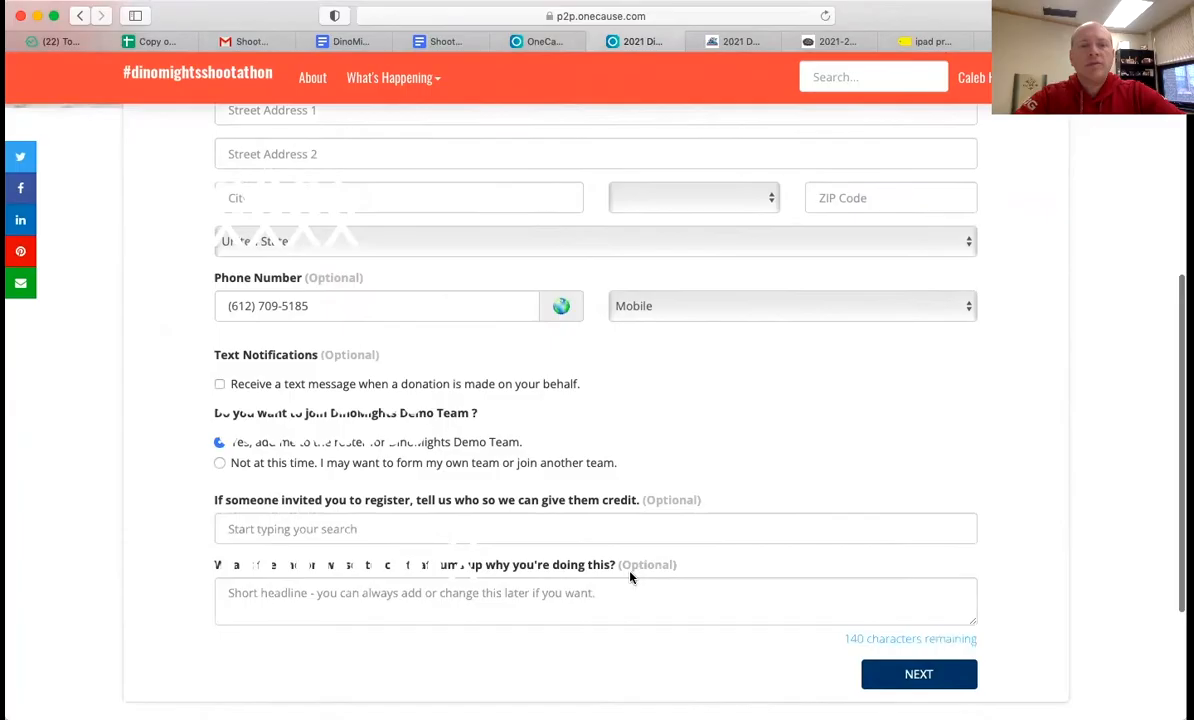
pyautogui.scroll(-3)
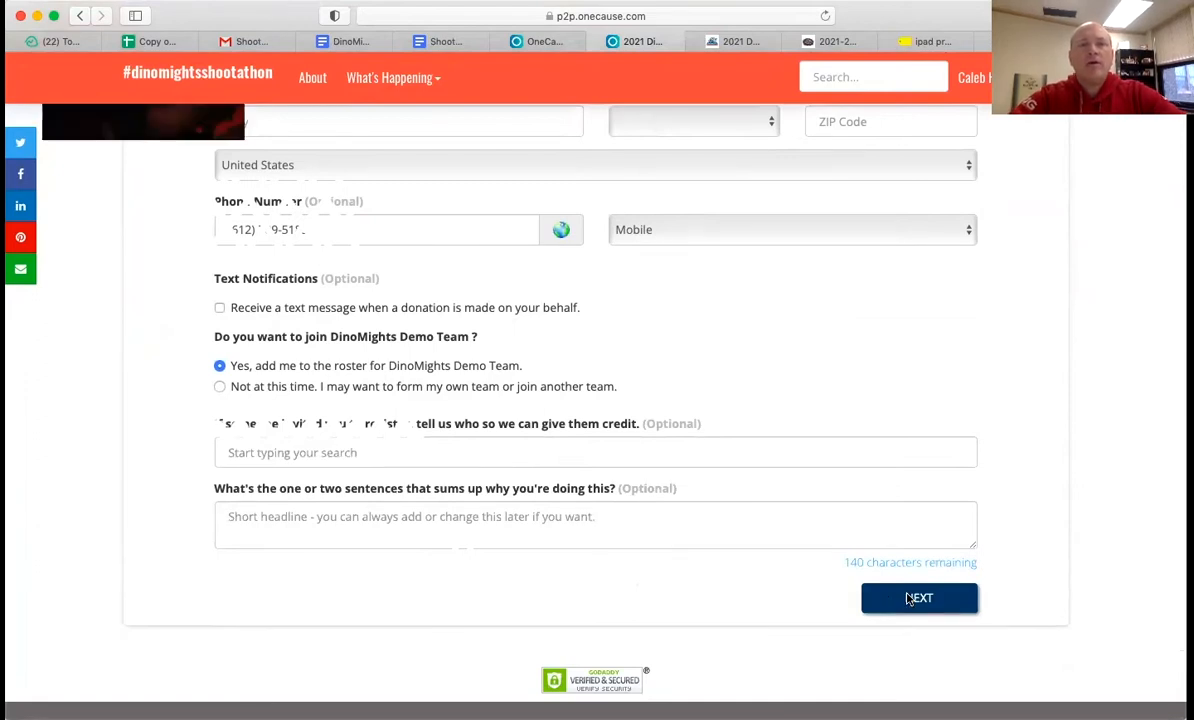
# Step: Finish and submit the registration so the Registration Complete page appears
pyautogui.click(918, 596)
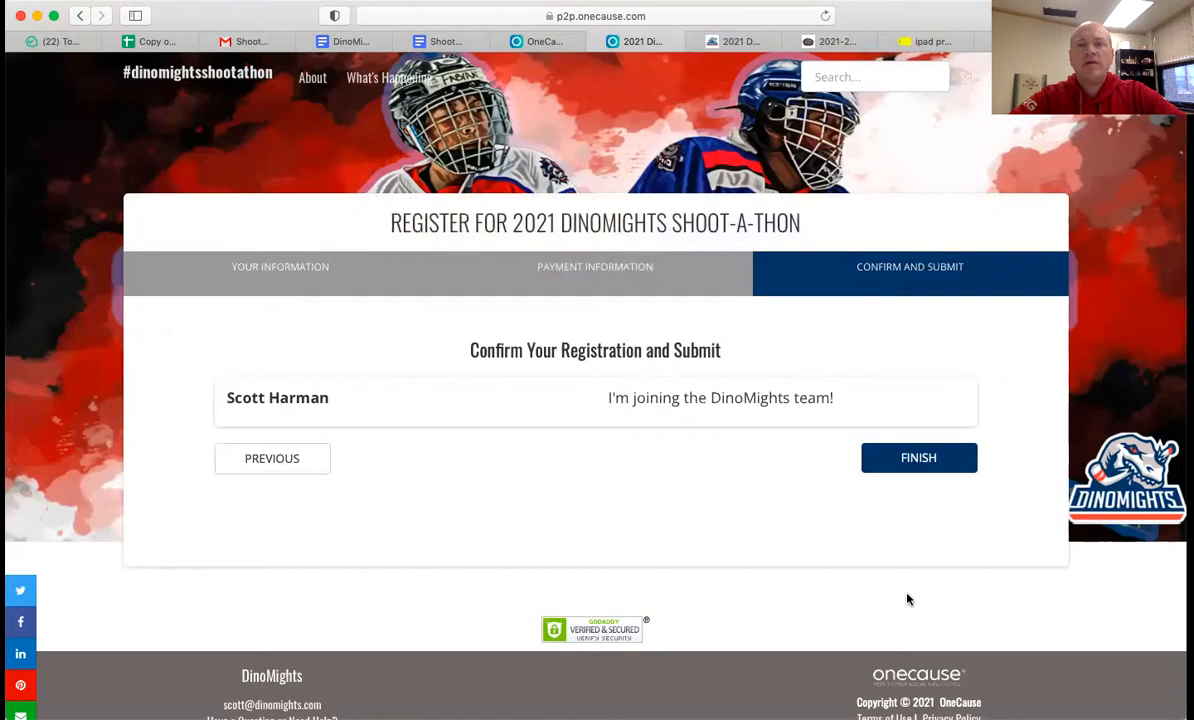
pyautogui.click(918, 456)
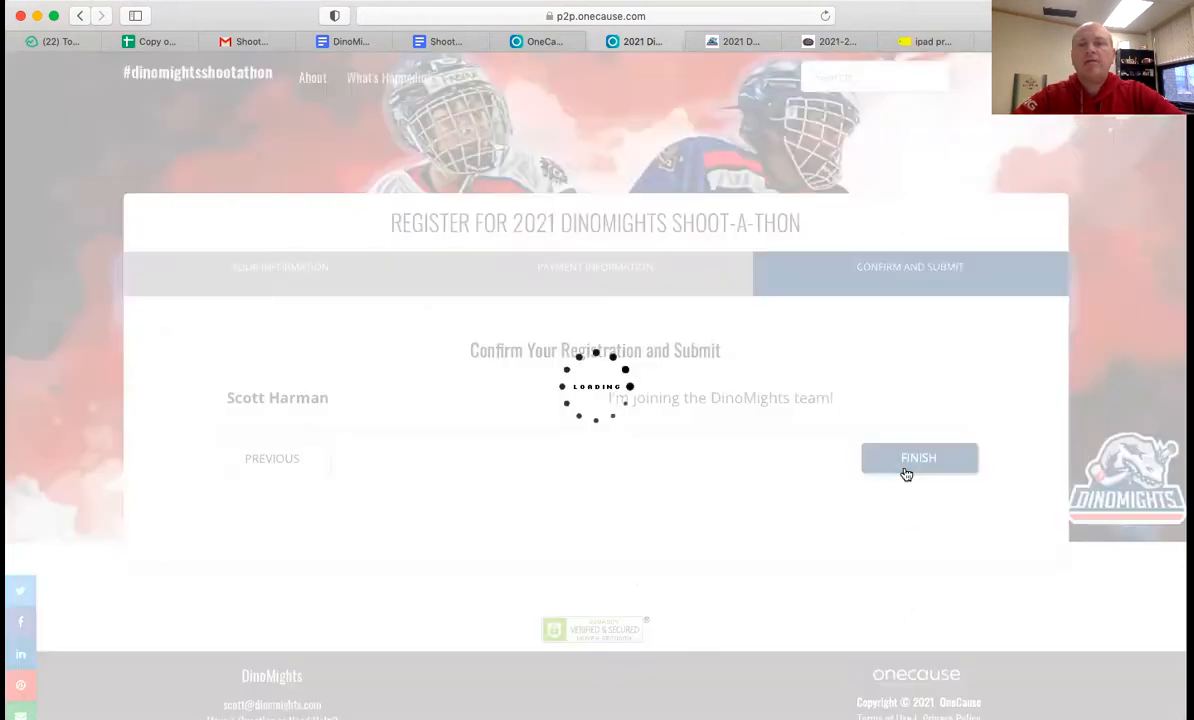
pyautogui.click(918, 458)
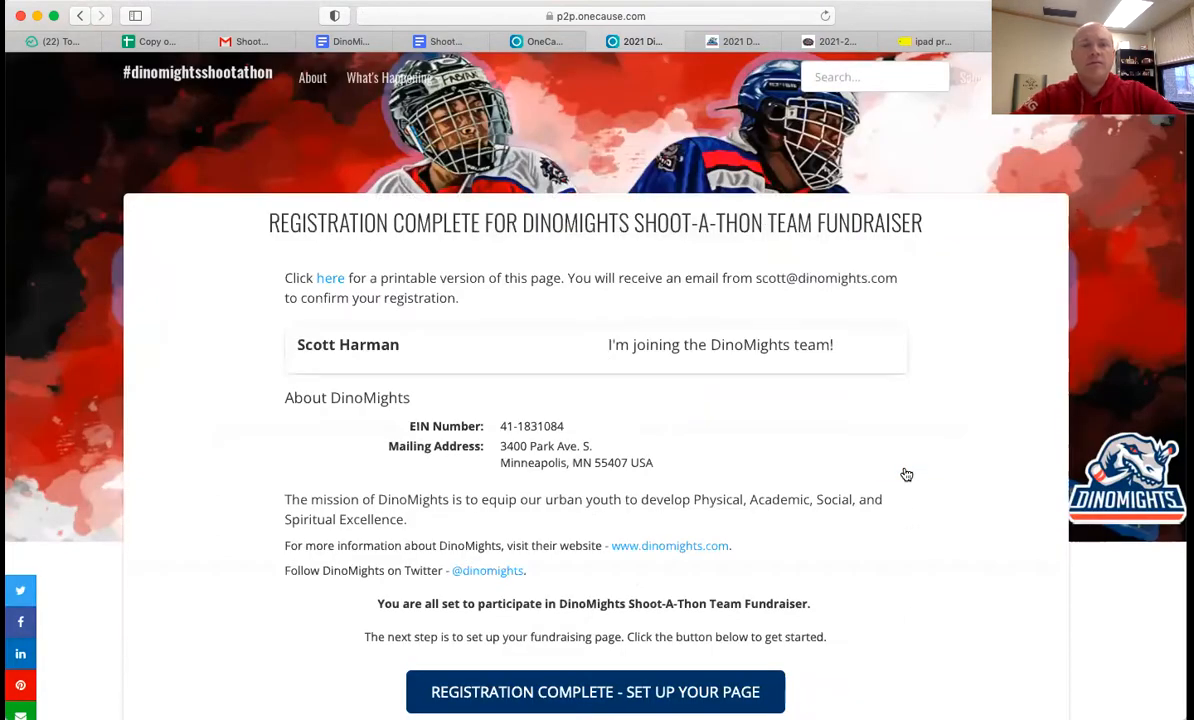
pyautogui.scroll(-3)
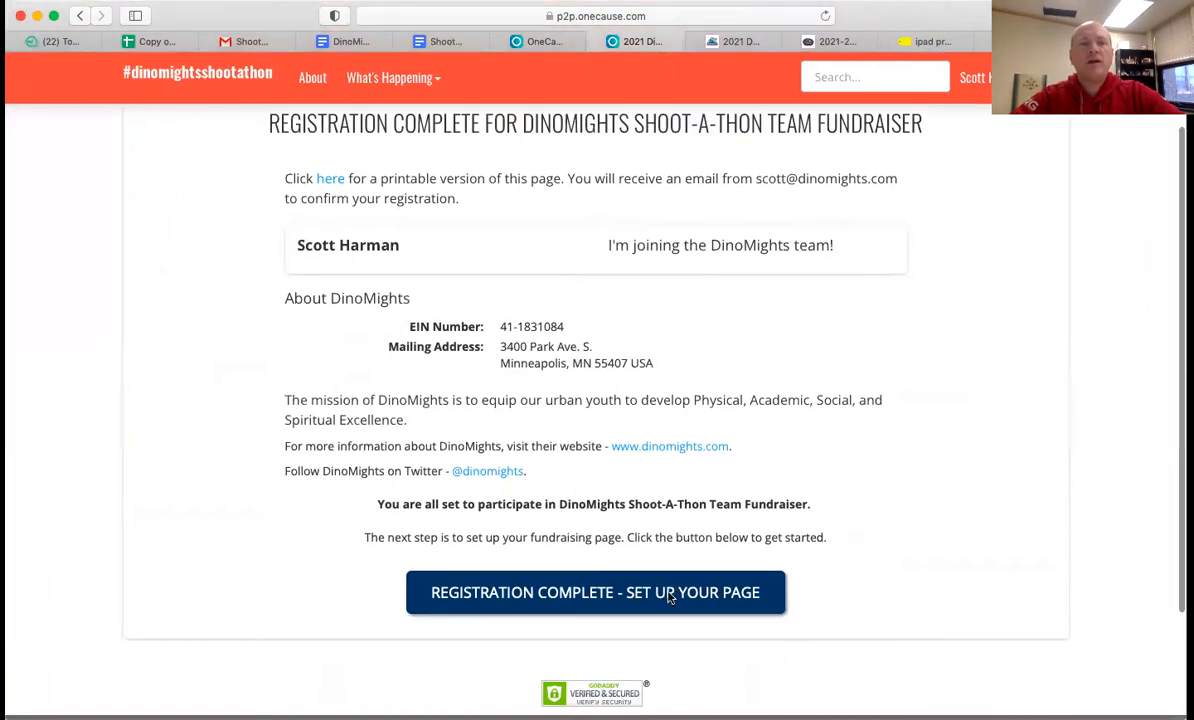
# Step: Start page setup from Registration Complete and dismiss the quick tour popup
pyautogui.click(596, 592)
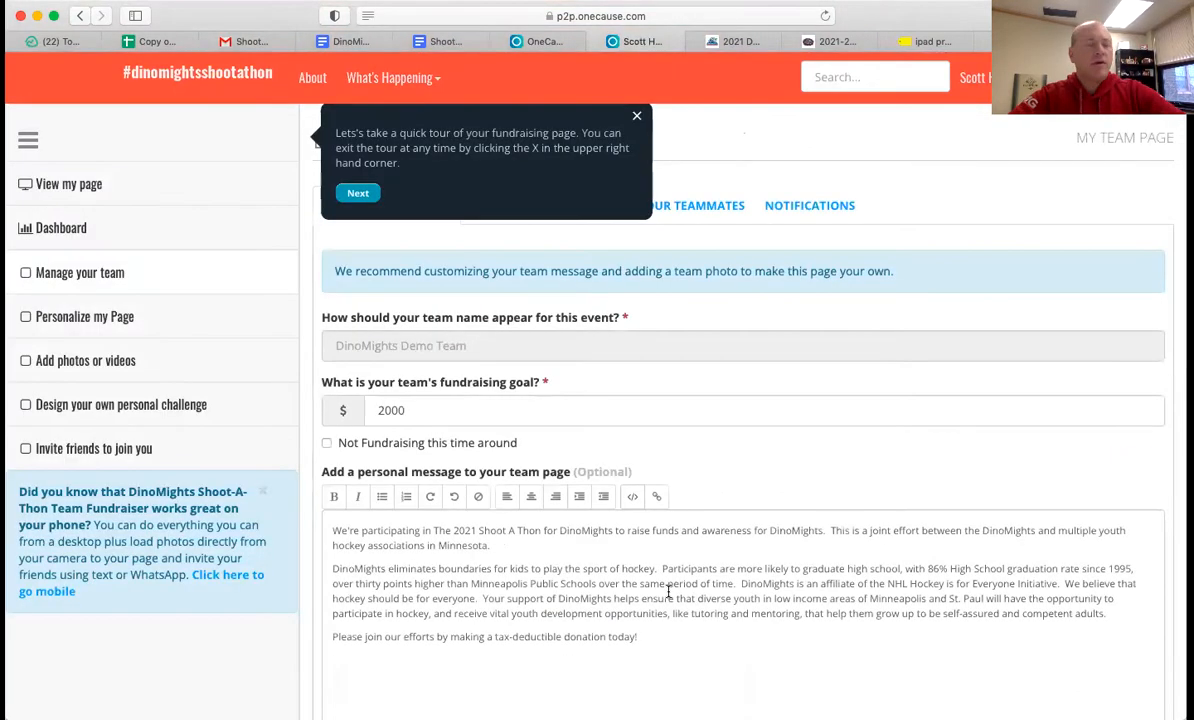
pyautogui.click(976, 76)
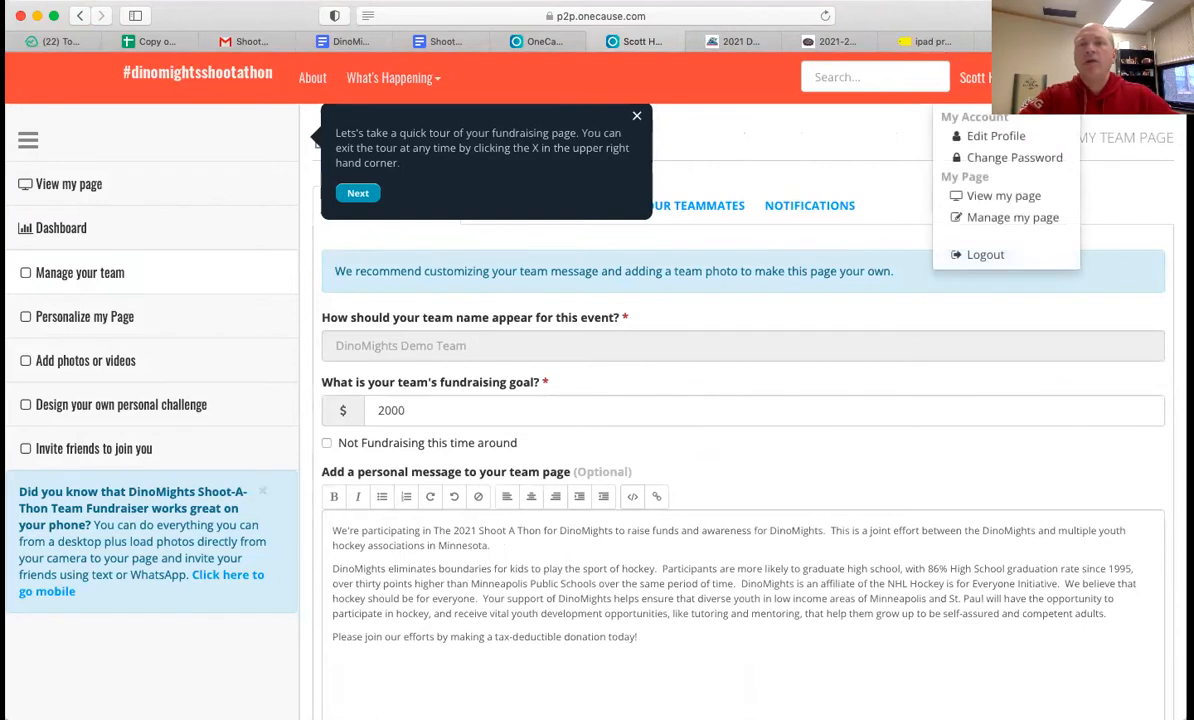
pyautogui.moveTo(1012, 156)
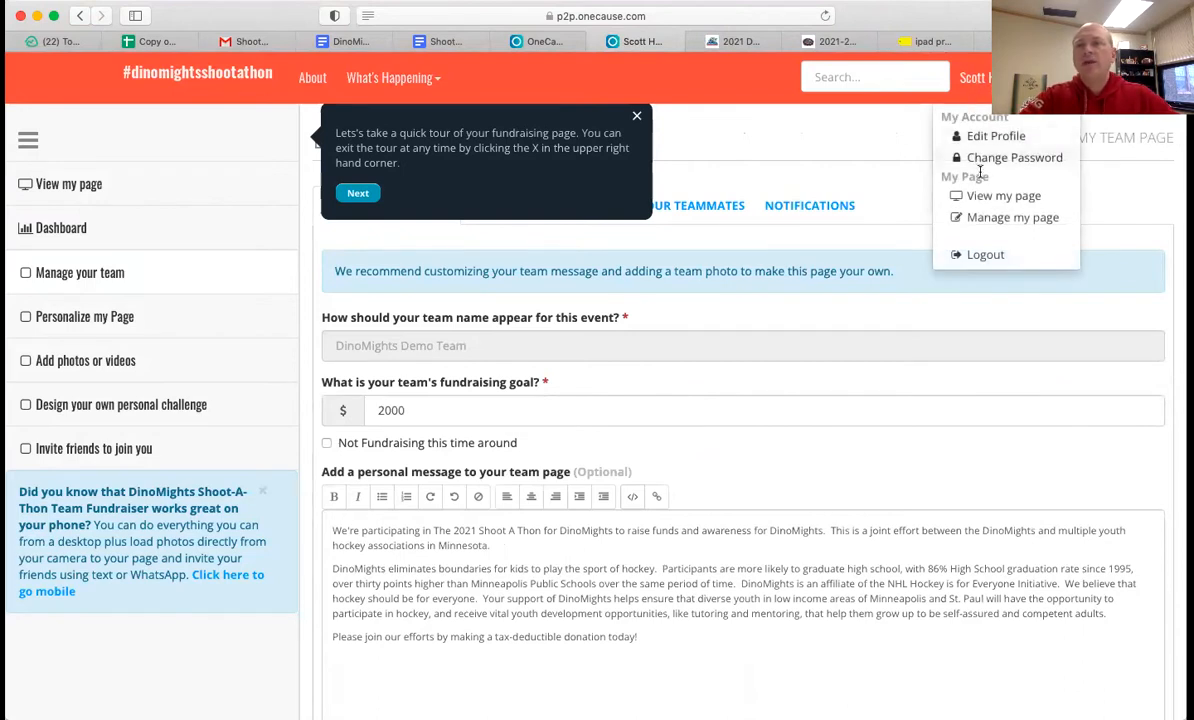
pyautogui.moveTo(1012, 216)
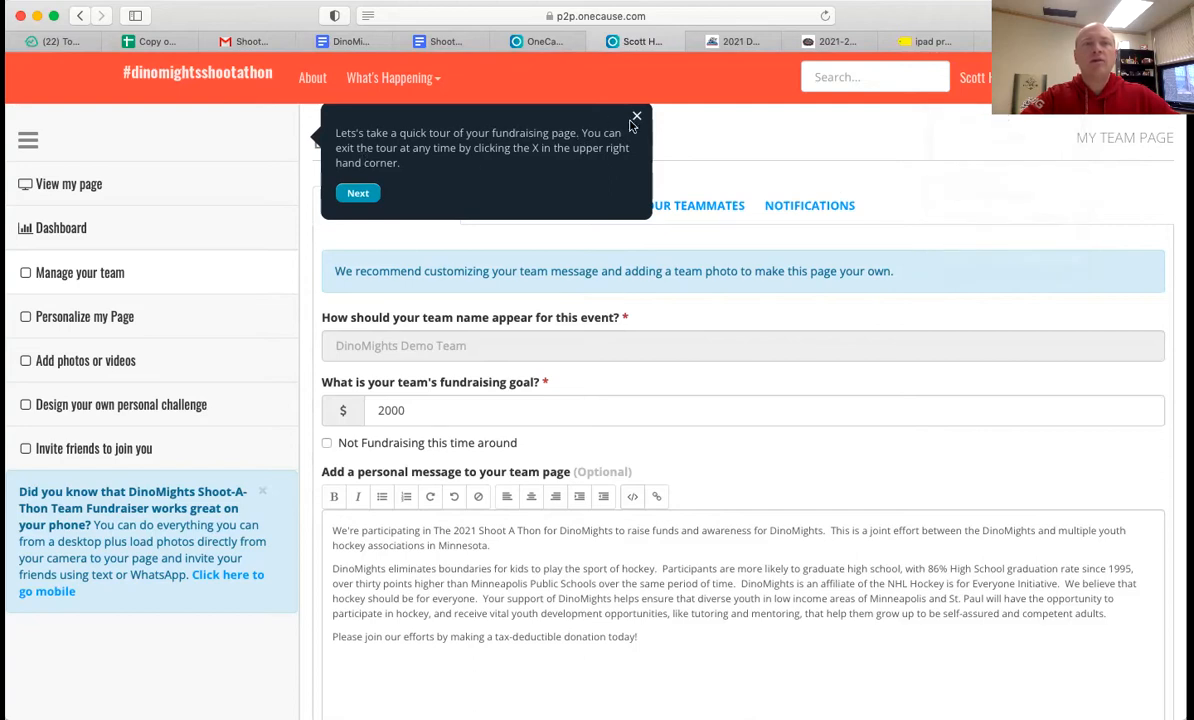
pyautogui.click(636, 116)
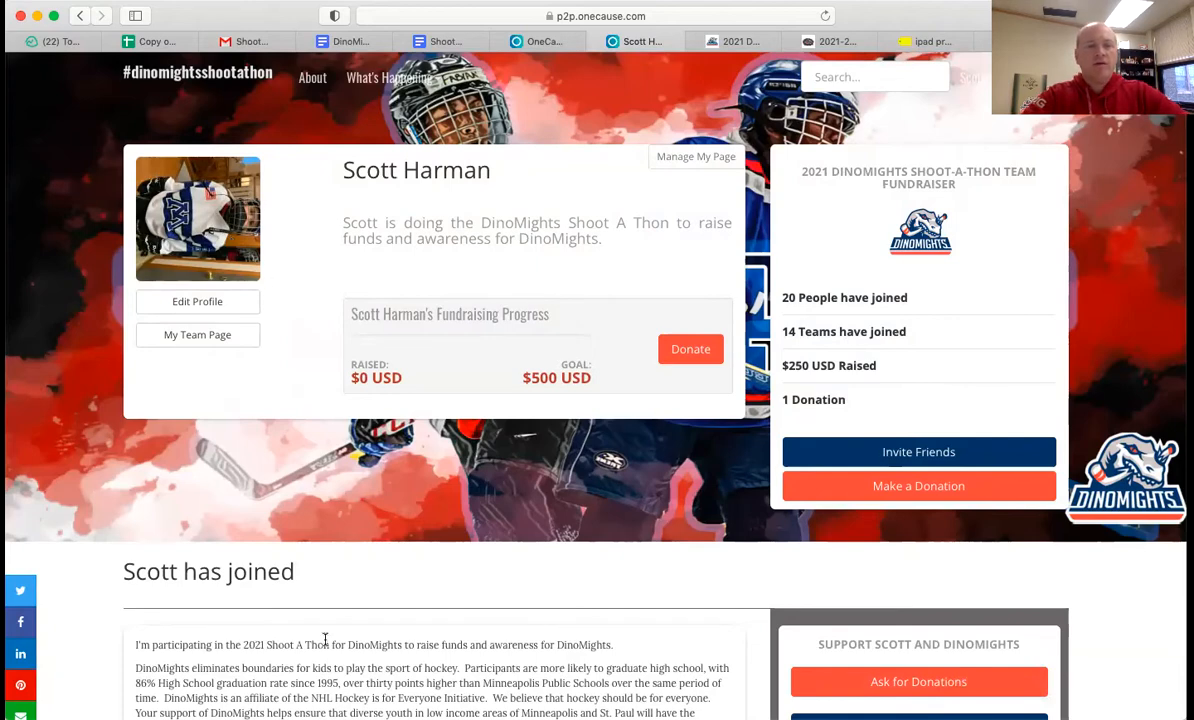
# Step: Review the personal fundraising page showing the $500 goal and progress
pyautogui.scroll(-3)
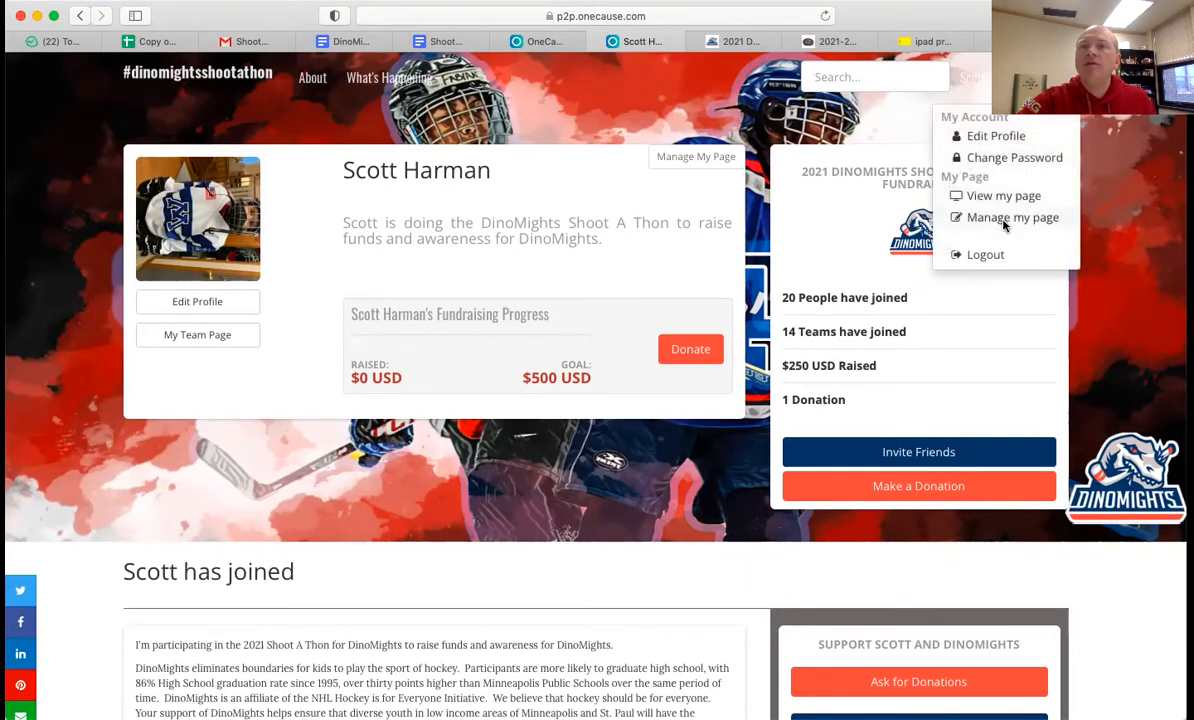
# Step: In Personalize My Page, write the personal message about 20 years with DinoMights and save it
pyautogui.click(1012, 216)
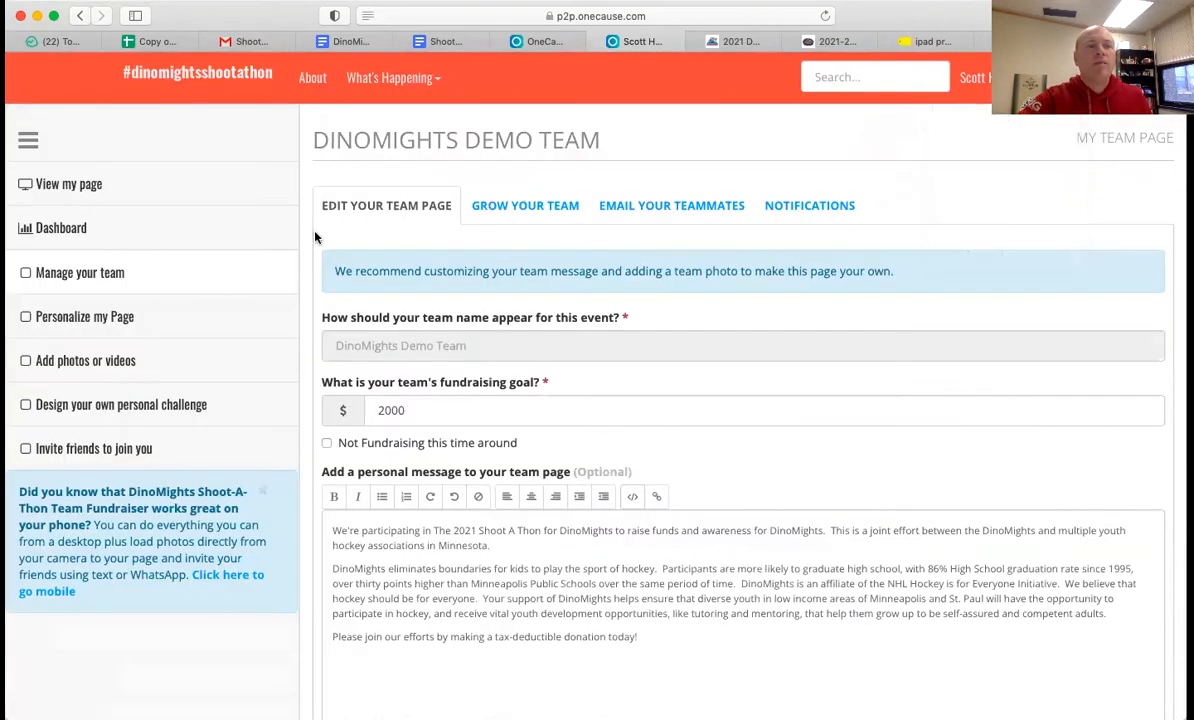
pyautogui.moveTo(256, 232)
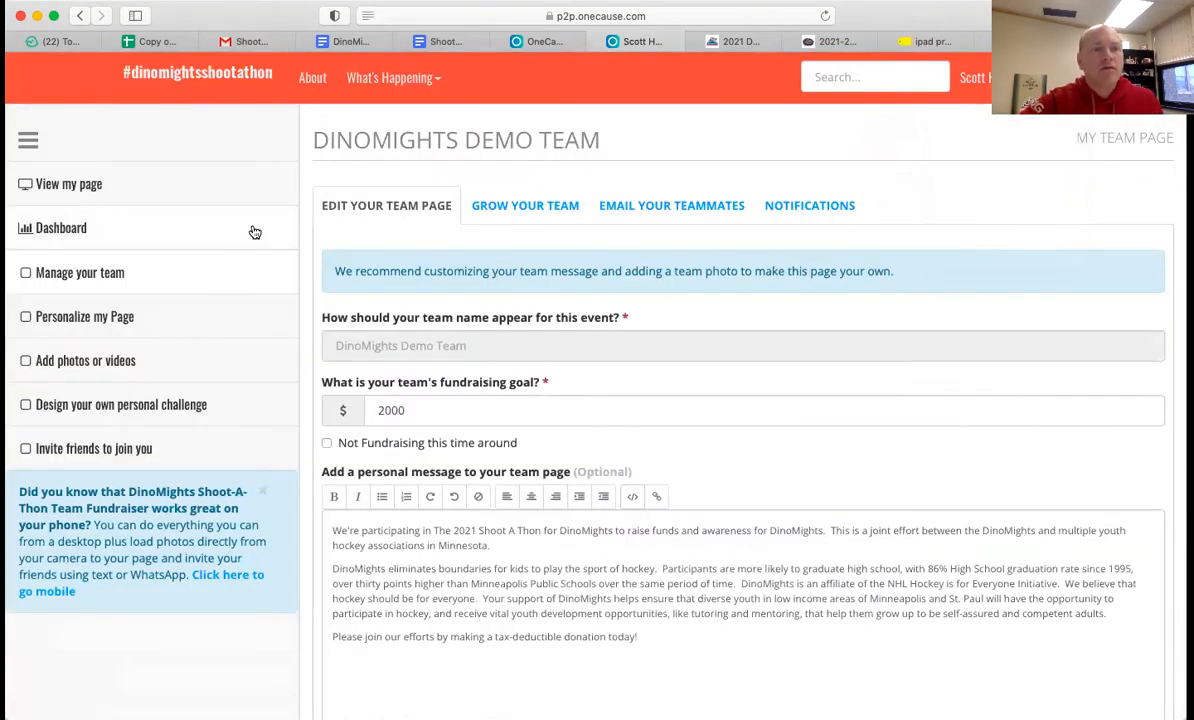
pyautogui.click(84, 316)
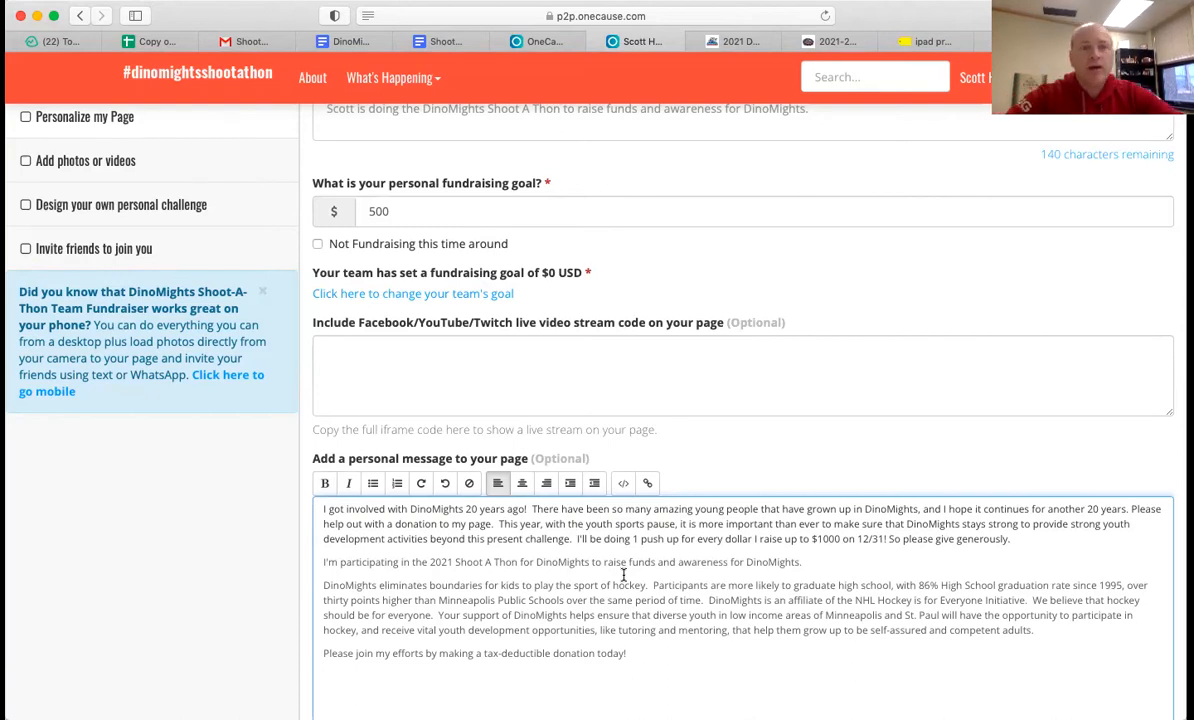
pyautogui.scroll(-3)
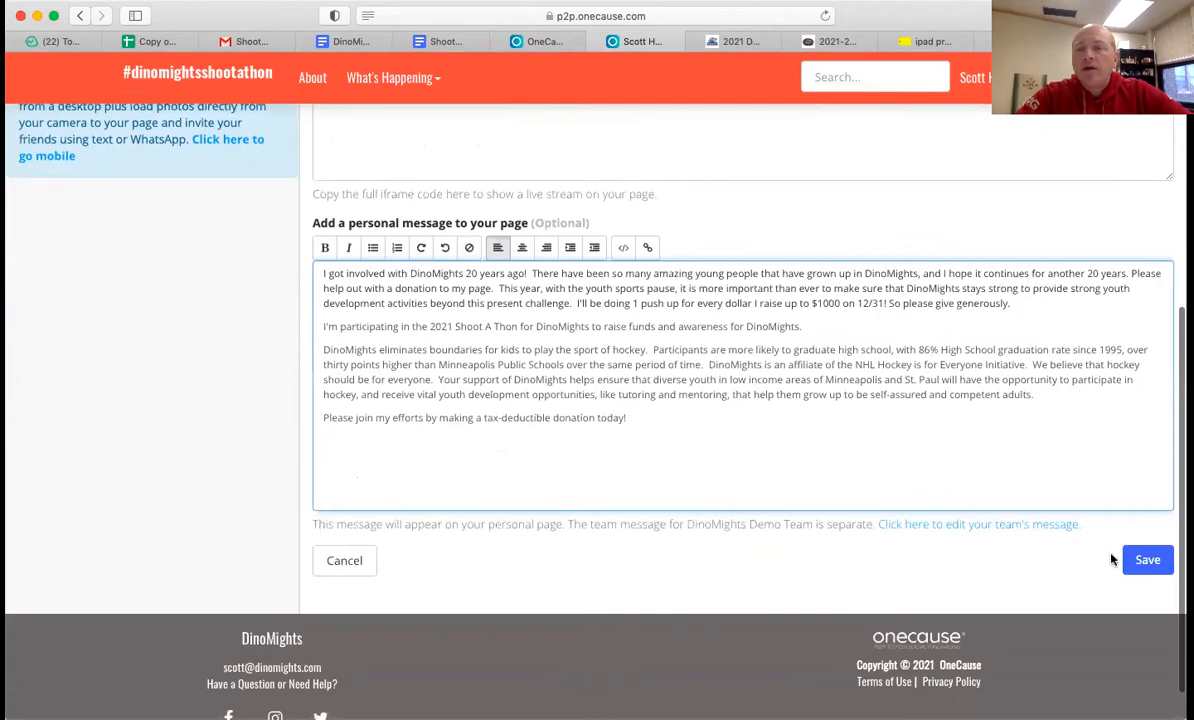
pyautogui.click(1148, 560)
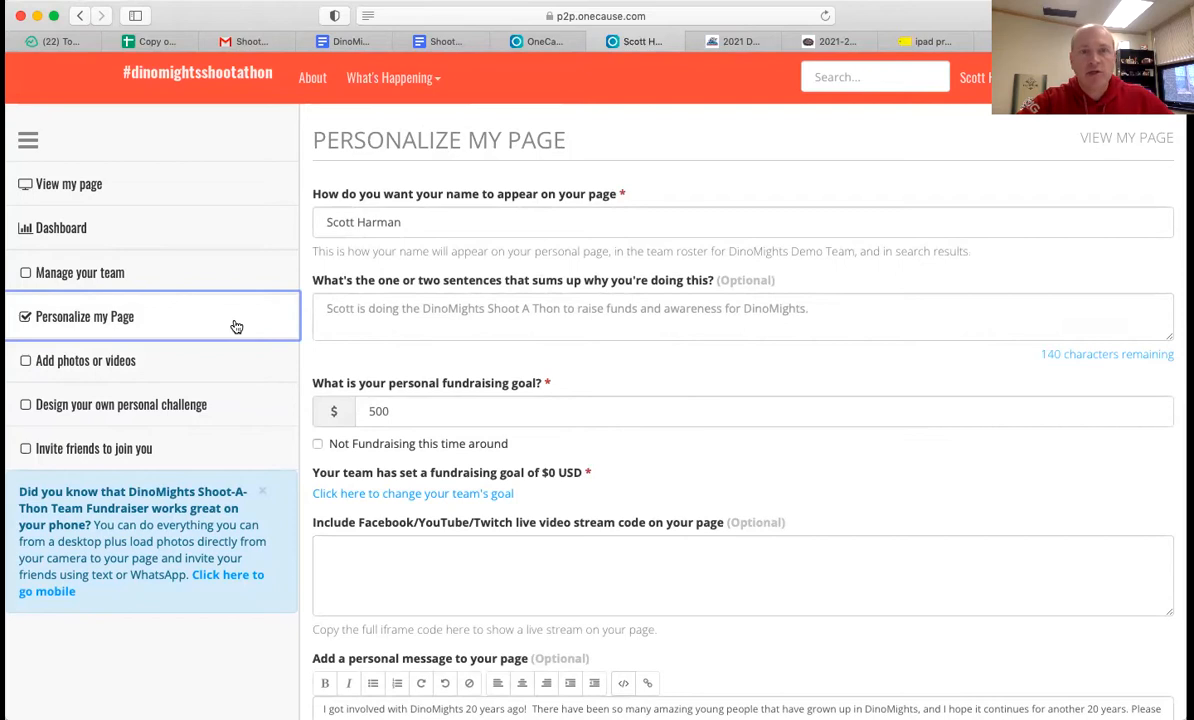
pyautogui.moveTo(210, 184)
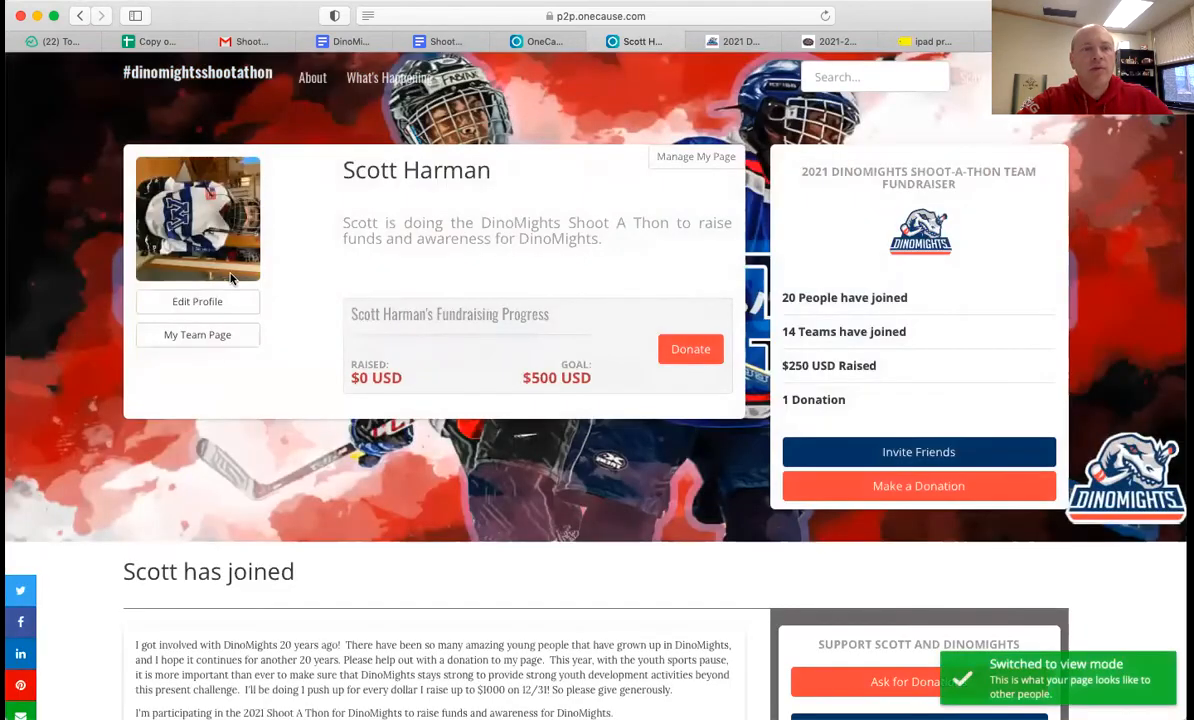
# Step: Inspect the Edit Profile dialog and close it without making changes
pyautogui.click(196, 300)
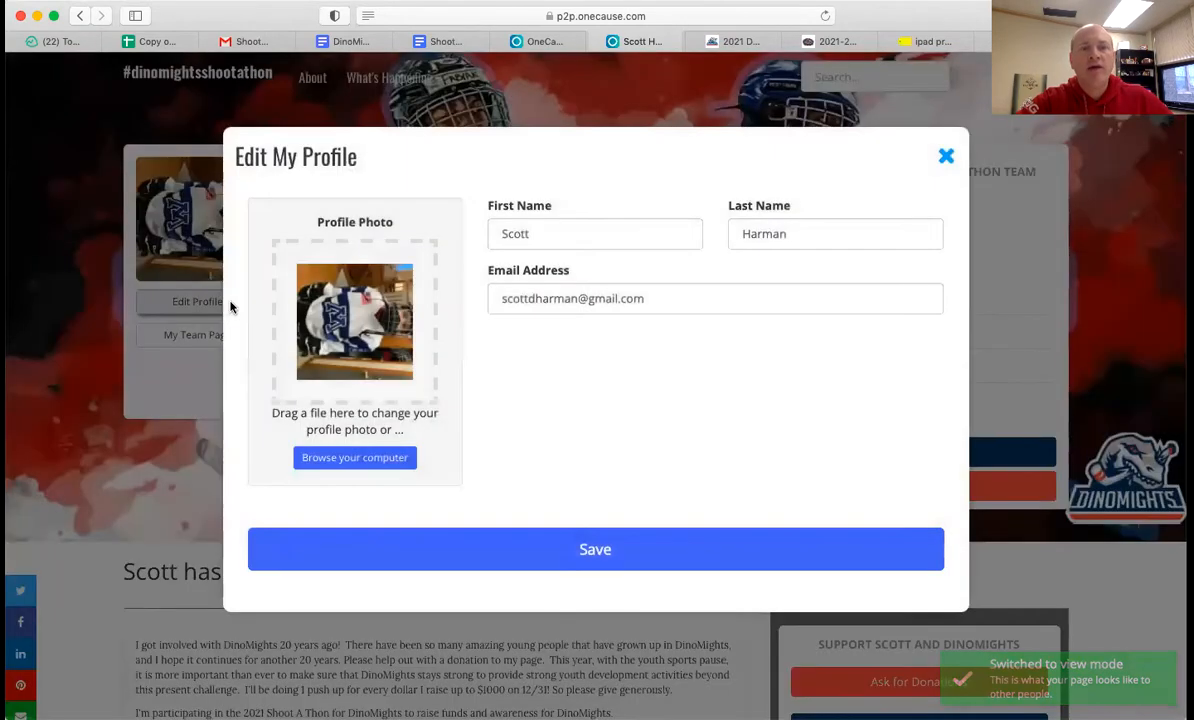
pyautogui.moveTo(354, 316)
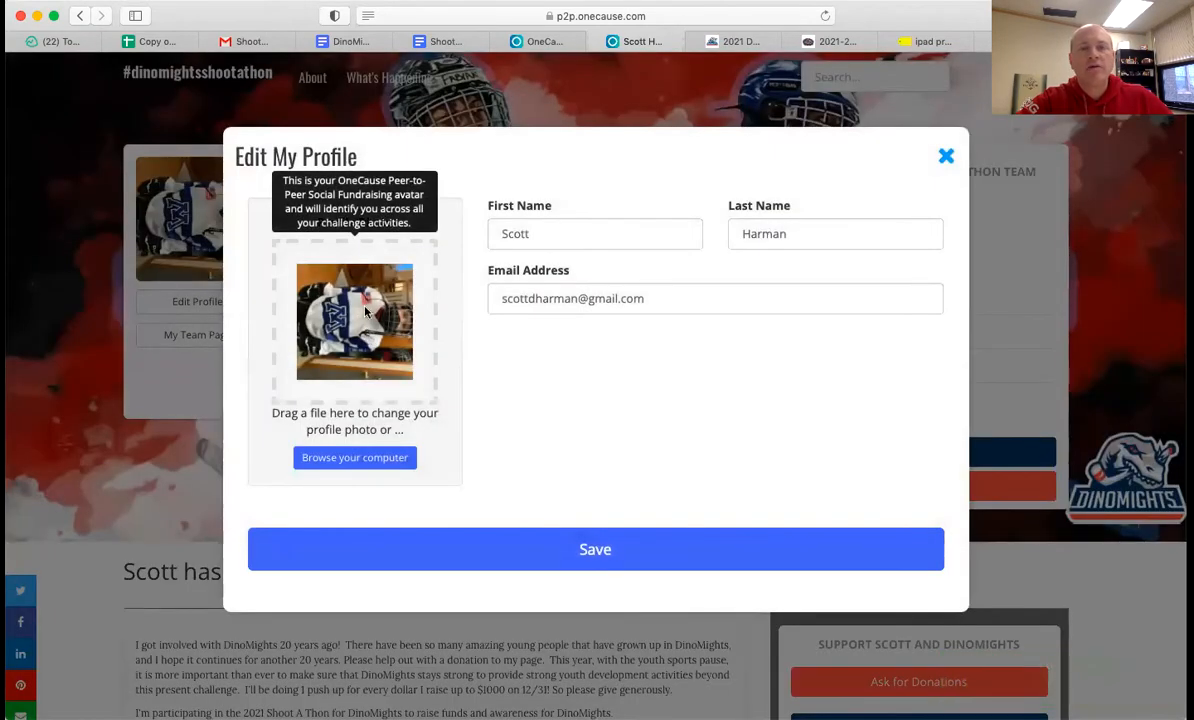
pyautogui.moveTo(364, 364)
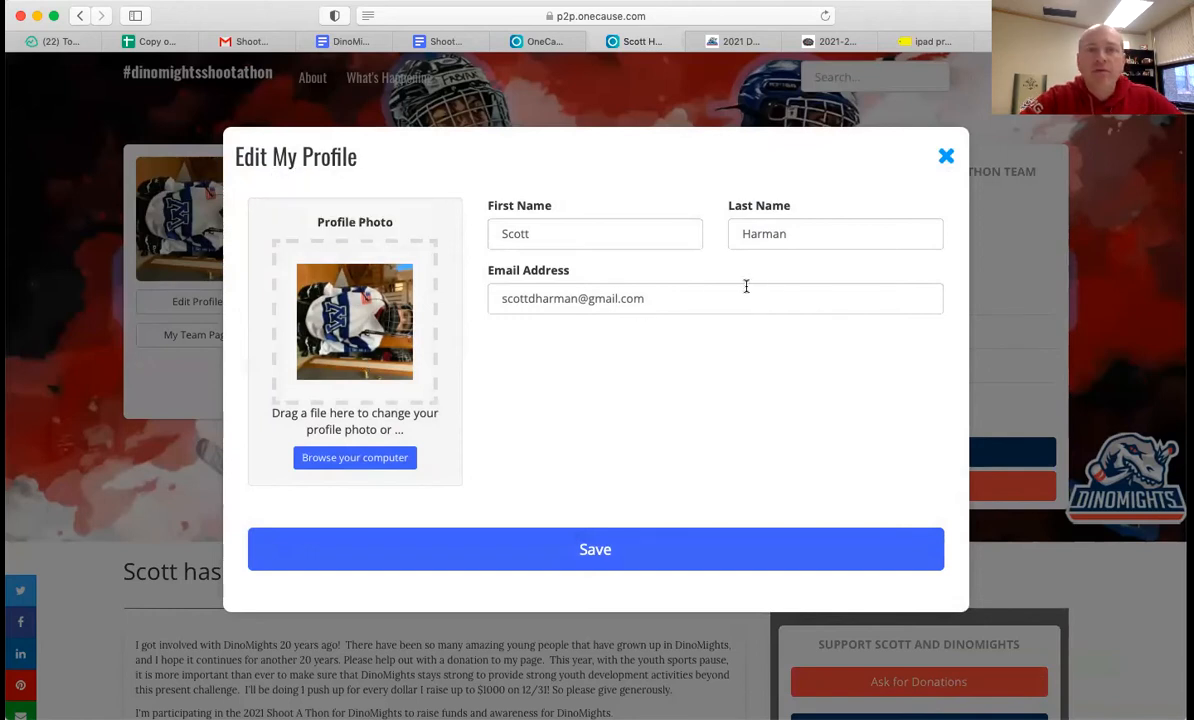
pyautogui.click(944, 156)
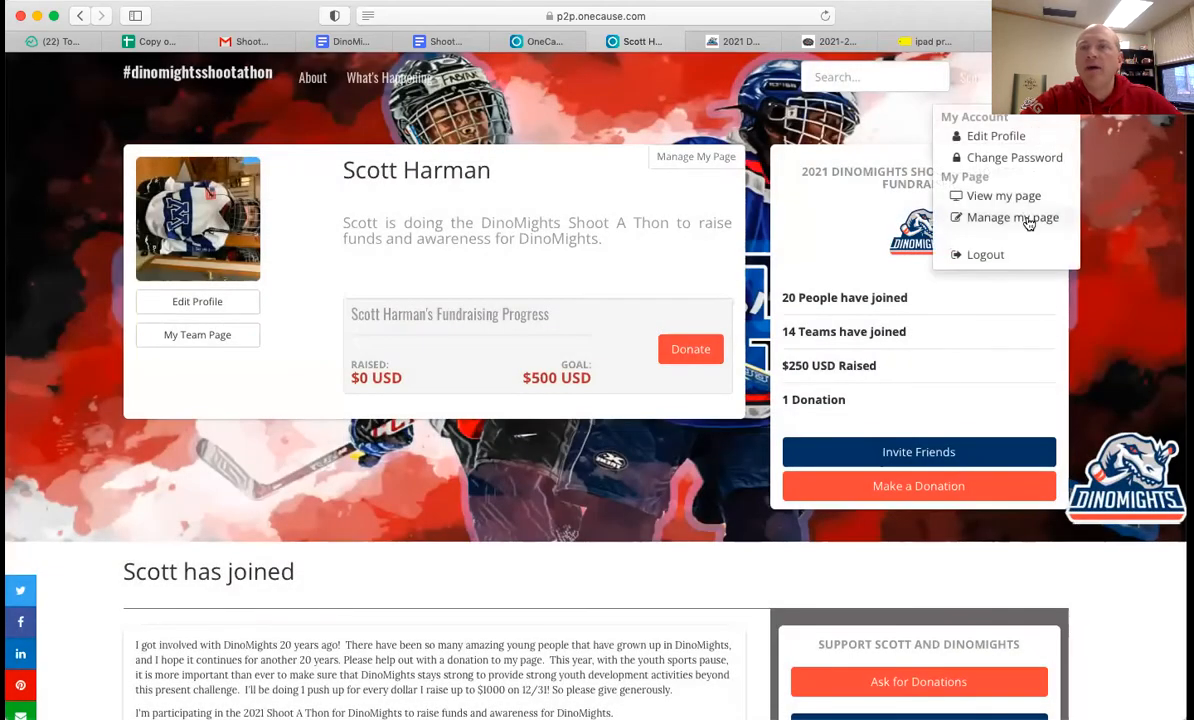
# Step: Choose Manage my page to return to the DinoMights Demo Team edit page
pyautogui.click(1012, 216)
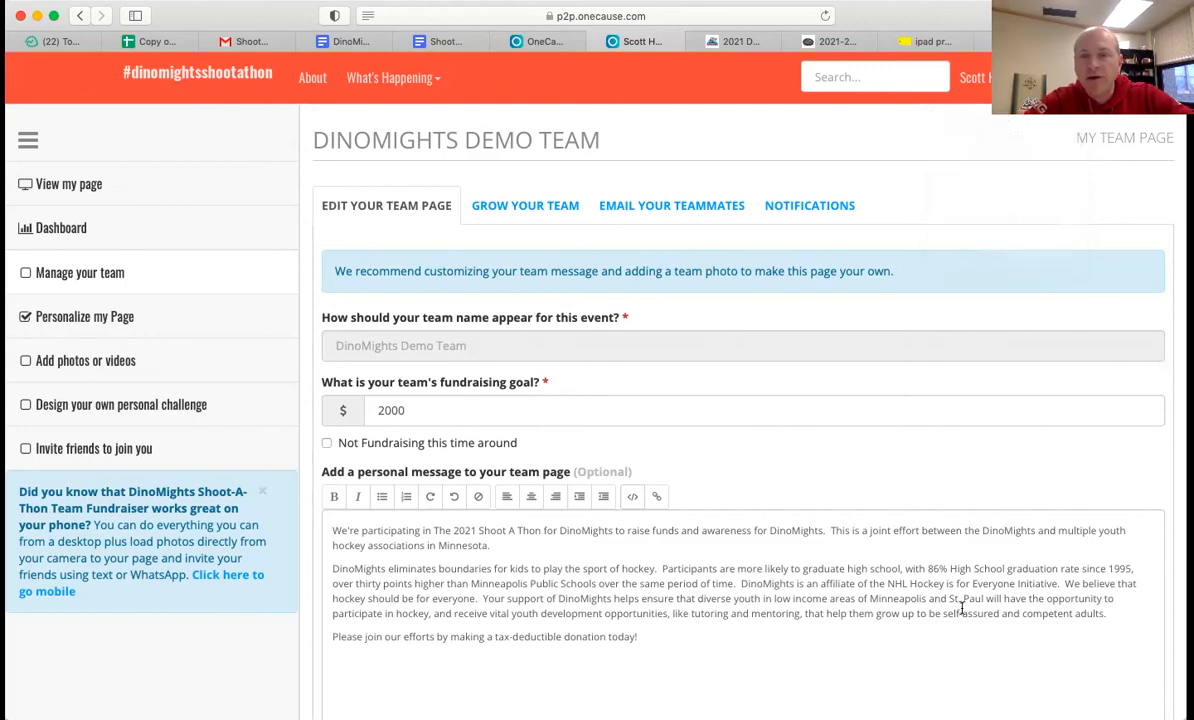
# Step: Reopen Personalize My Page and scroll to the saved personal message editor
pyautogui.scroll(-3)
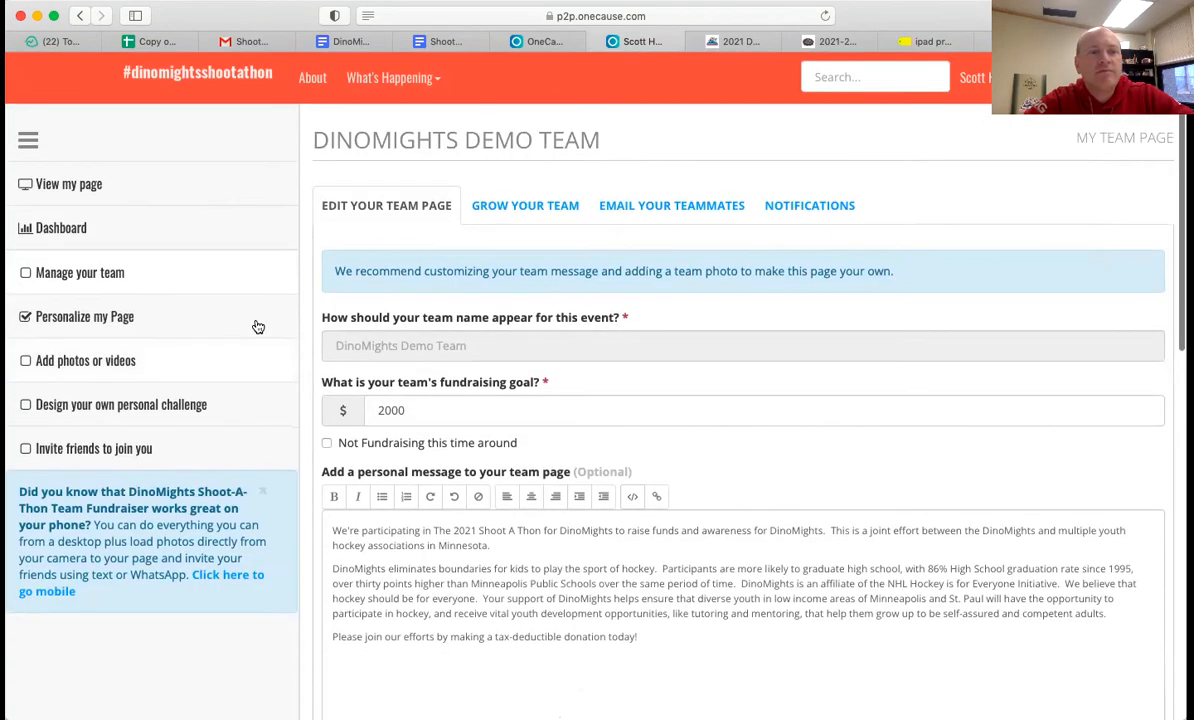
pyautogui.click(84, 316)
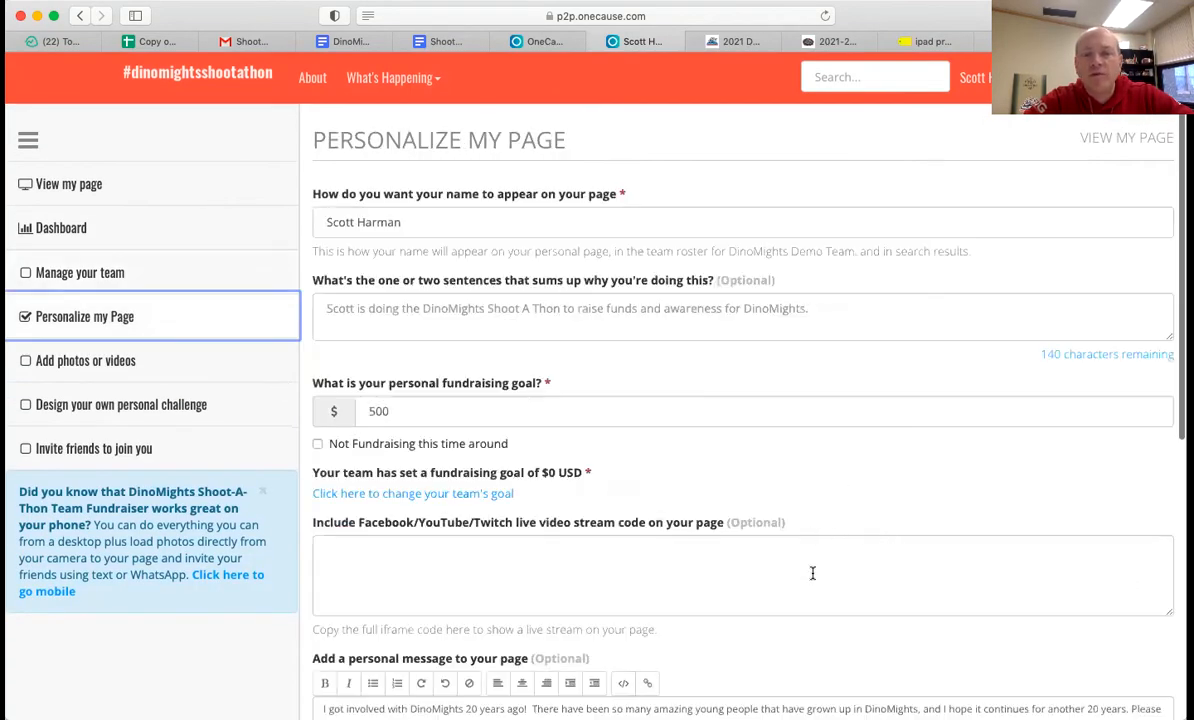
pyautogui.scroll(-3)
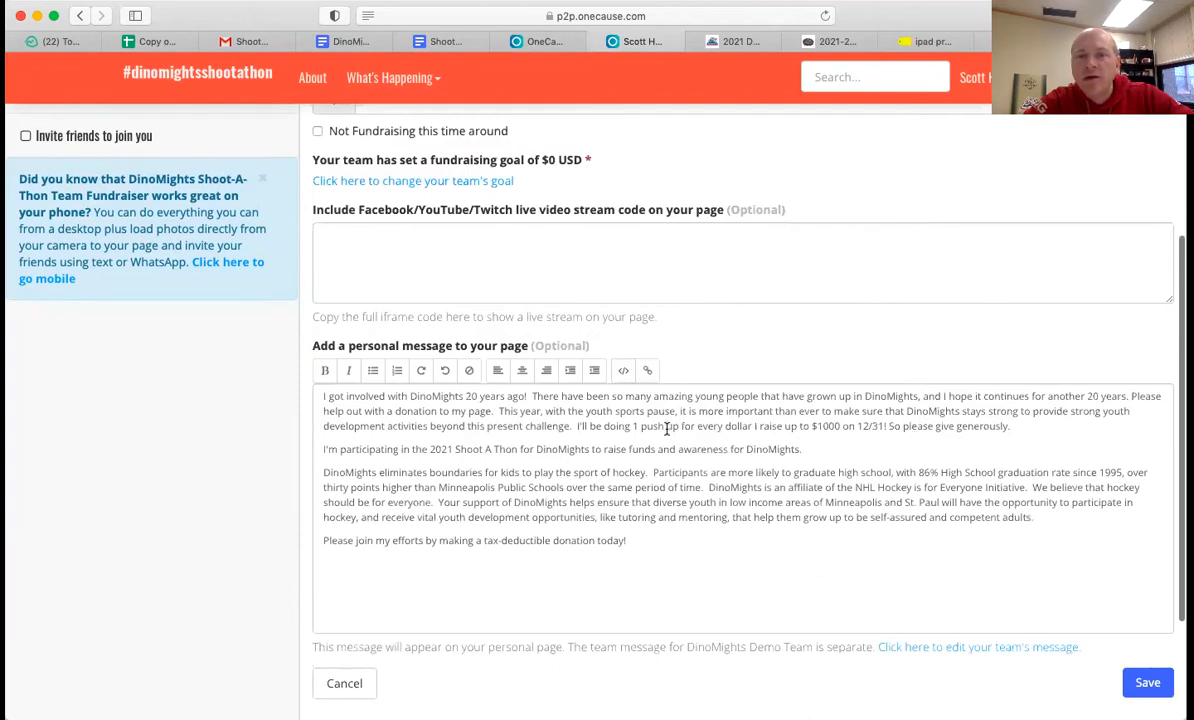